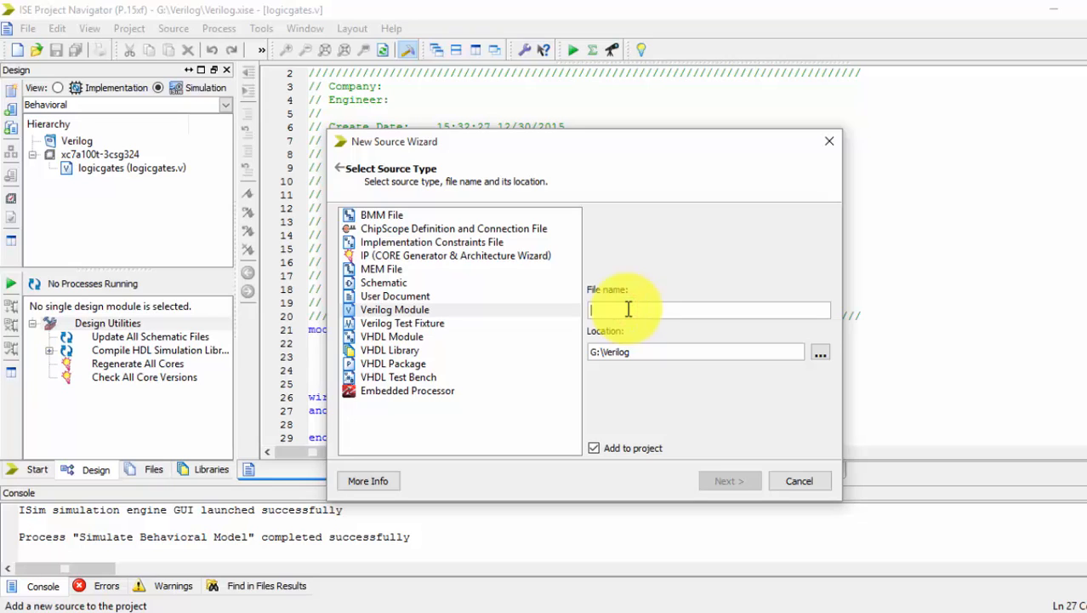
Create a new Verilog Module source named ha and continue to port definition.
left_click(395, 310)
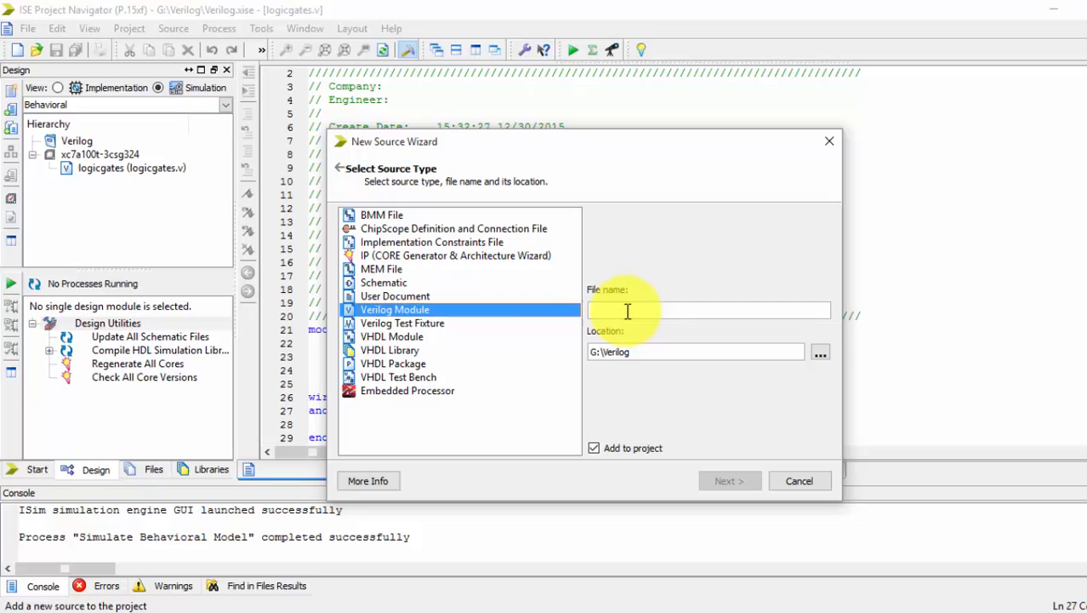
type("h")
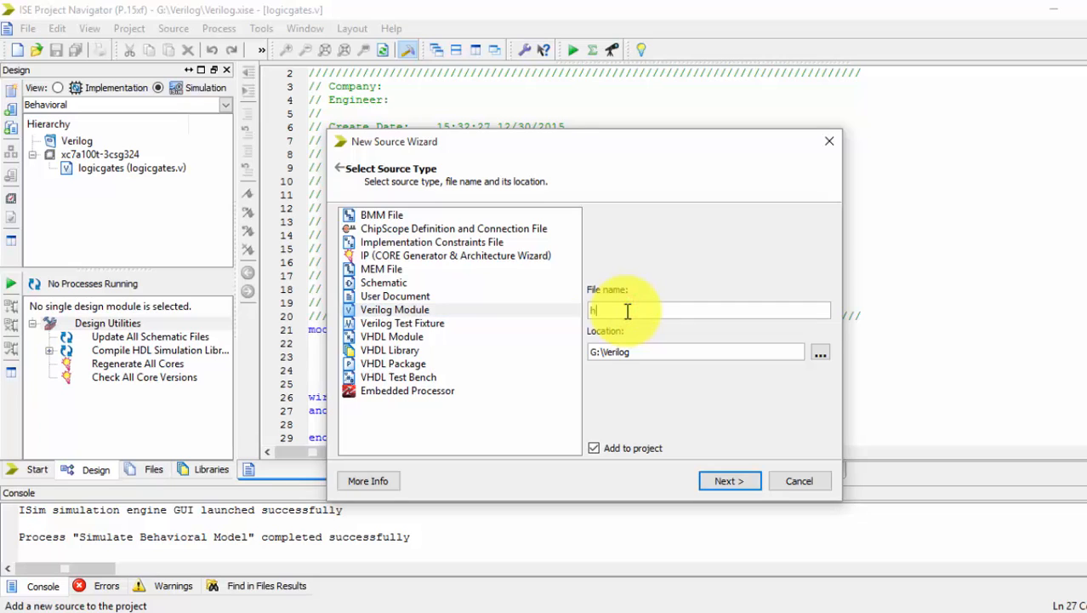
left_click(729, 479)
type("a")
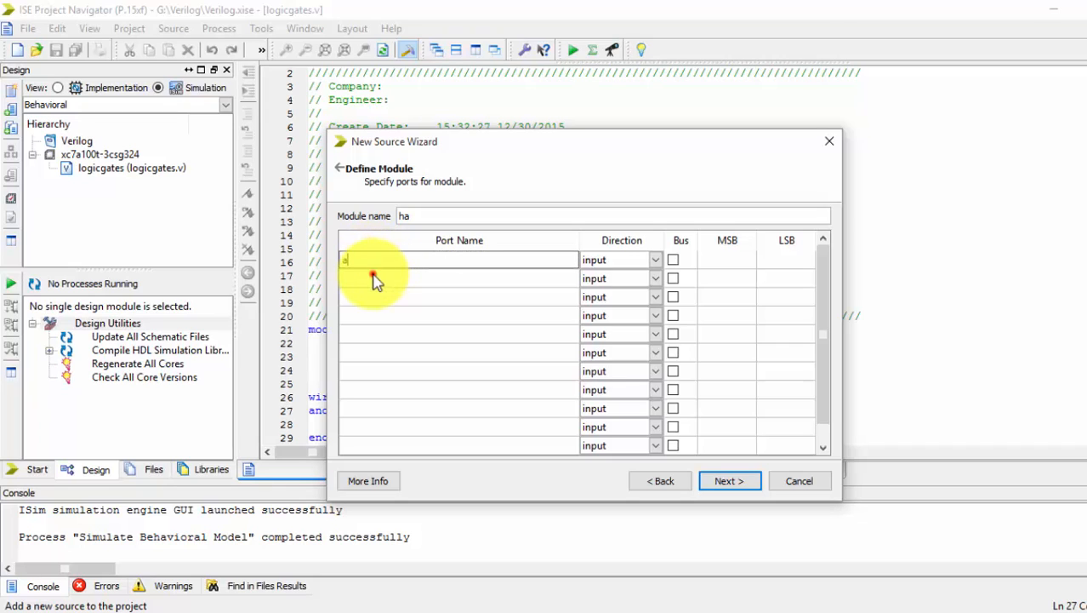
Enter ports a, b, s, c with s and c set as outputs, then finish the wizard.
type("b")
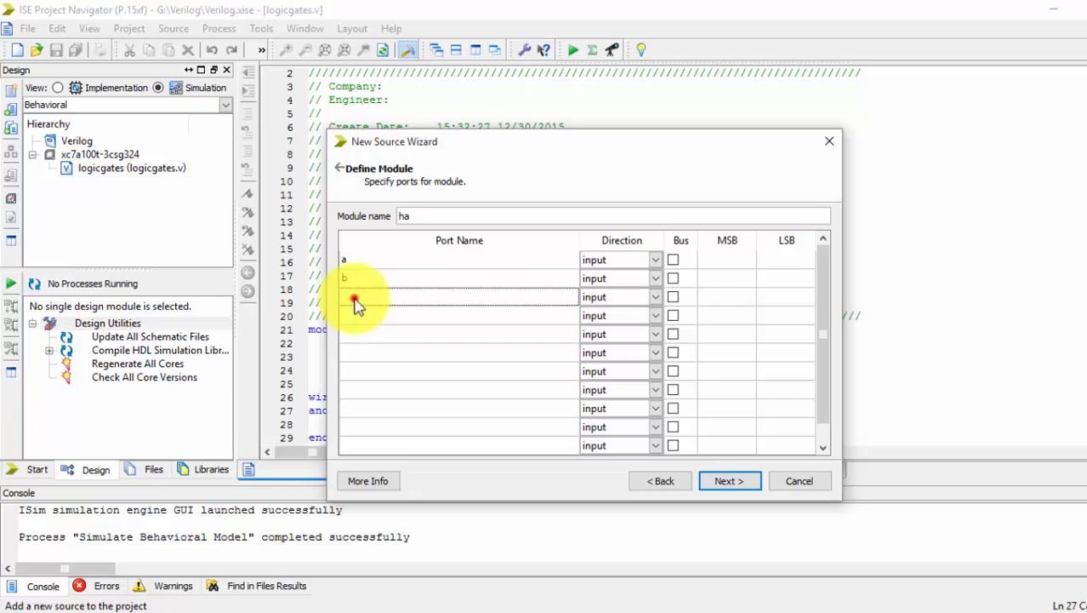
type("s")
left_click(459, 315)
type("c")
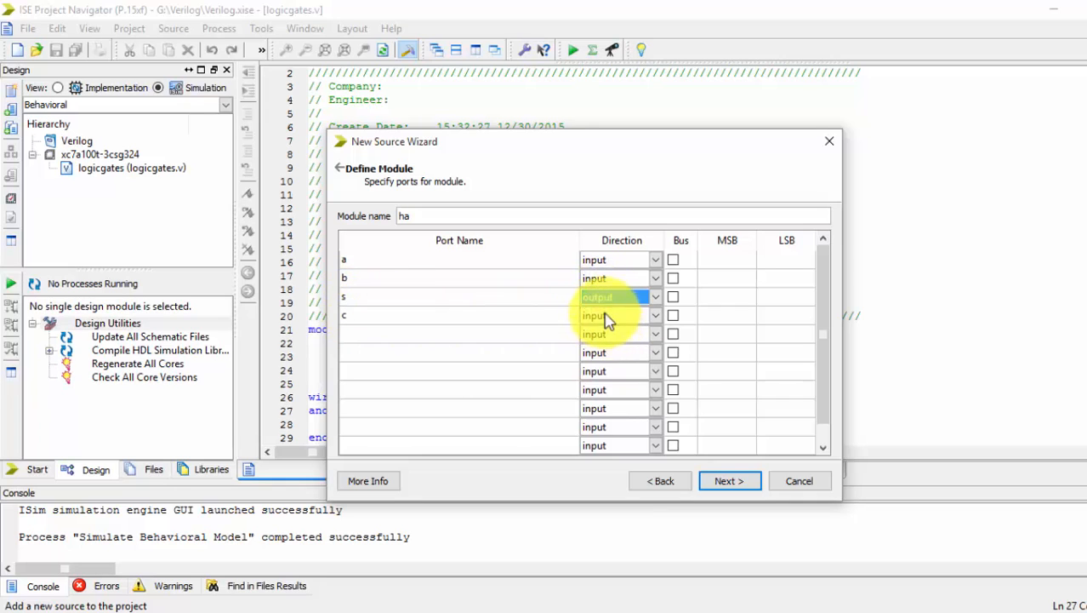
left_click(616, 315)
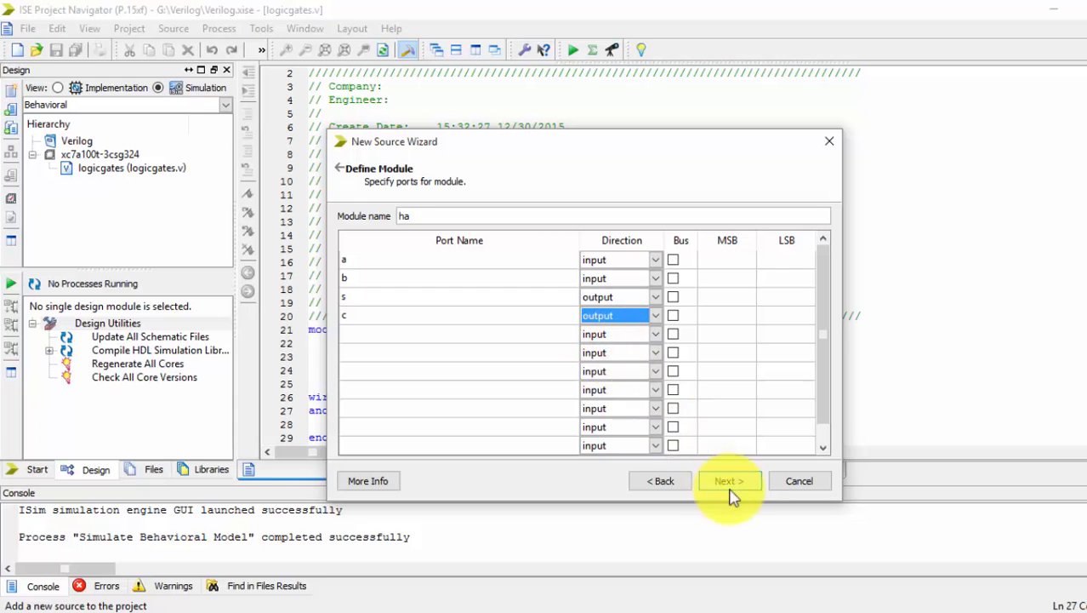
left_click(729, 480)
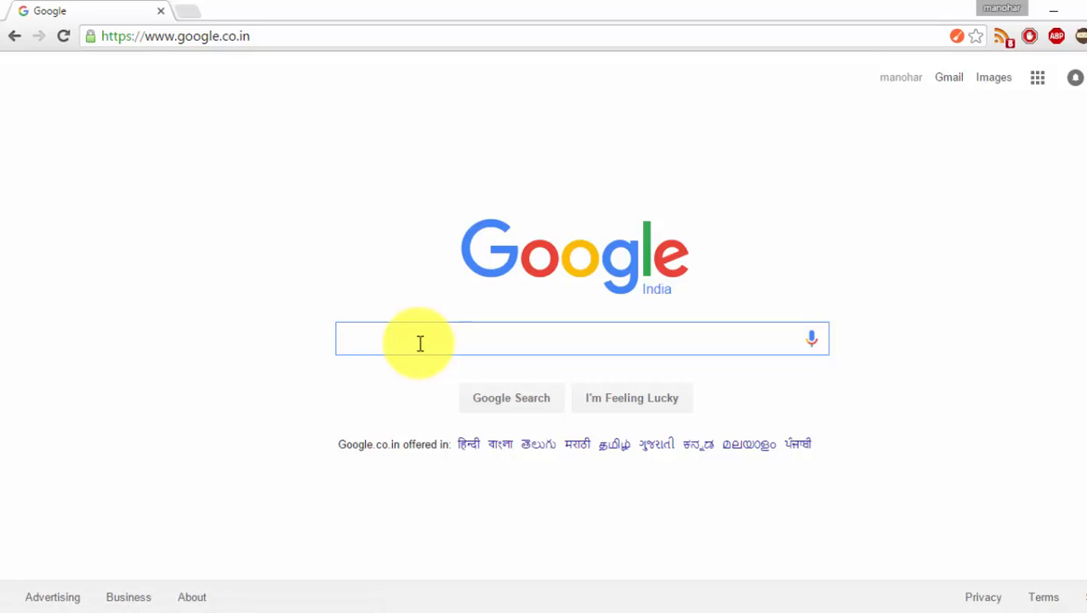
Search Google for "half adder" and switch to the image results.
left_click(425, 339)
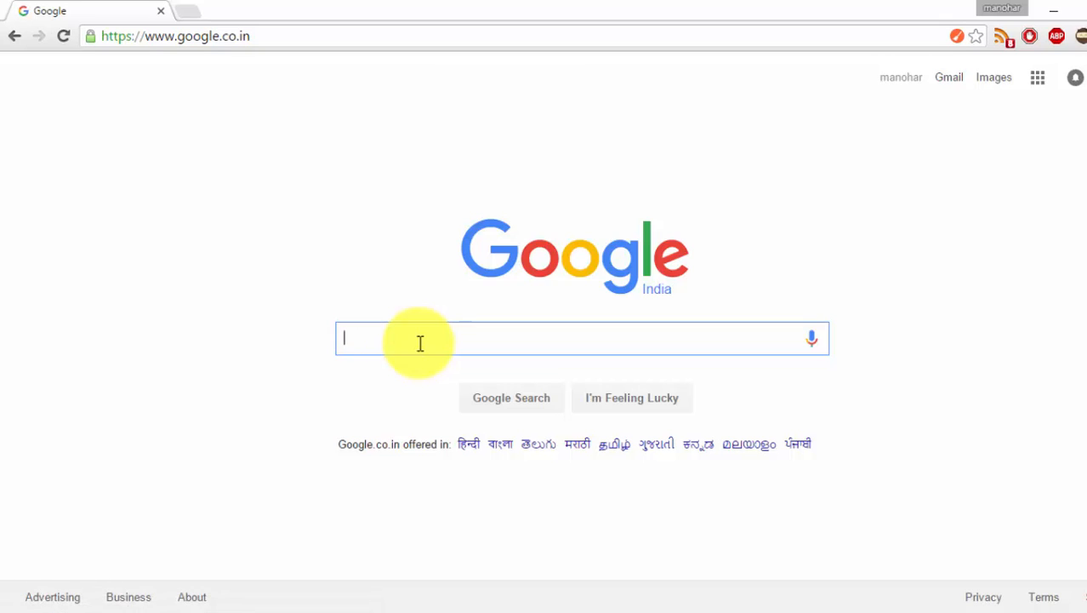
type("half adder")
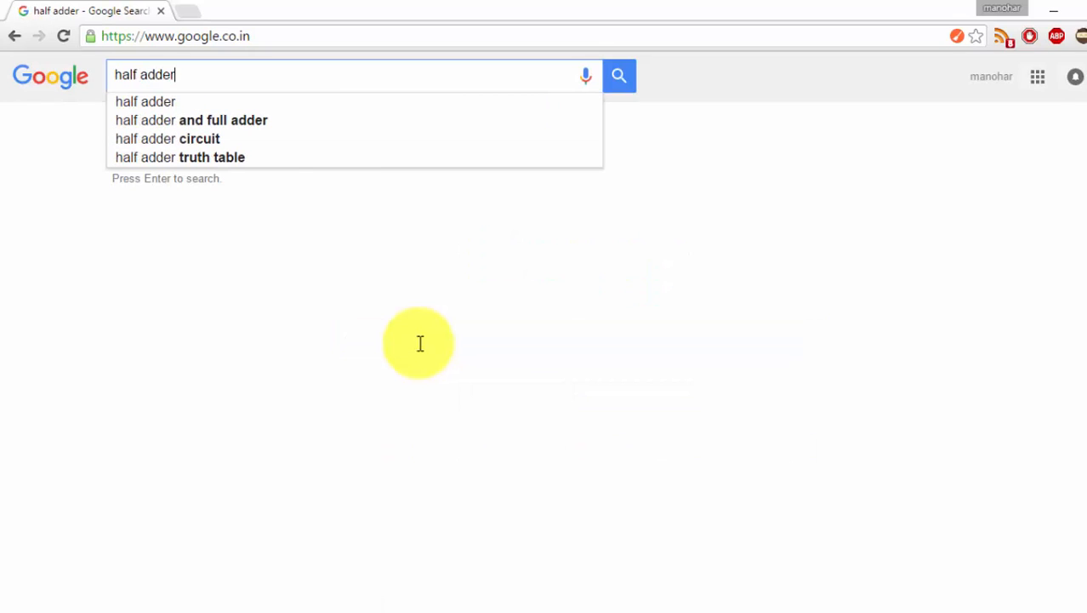
key("enter")
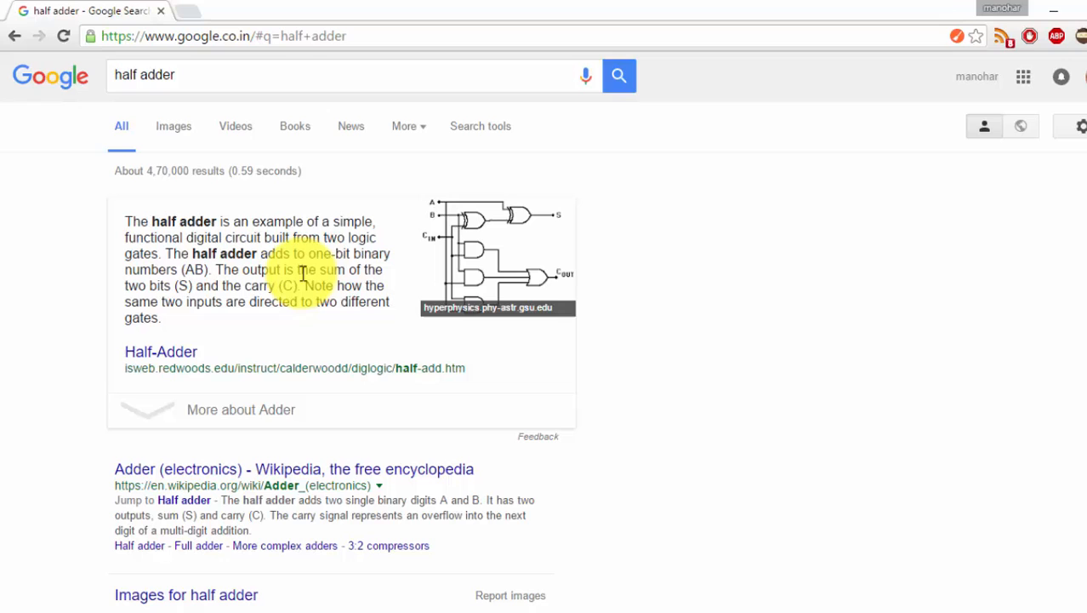
left_click(174, 126)
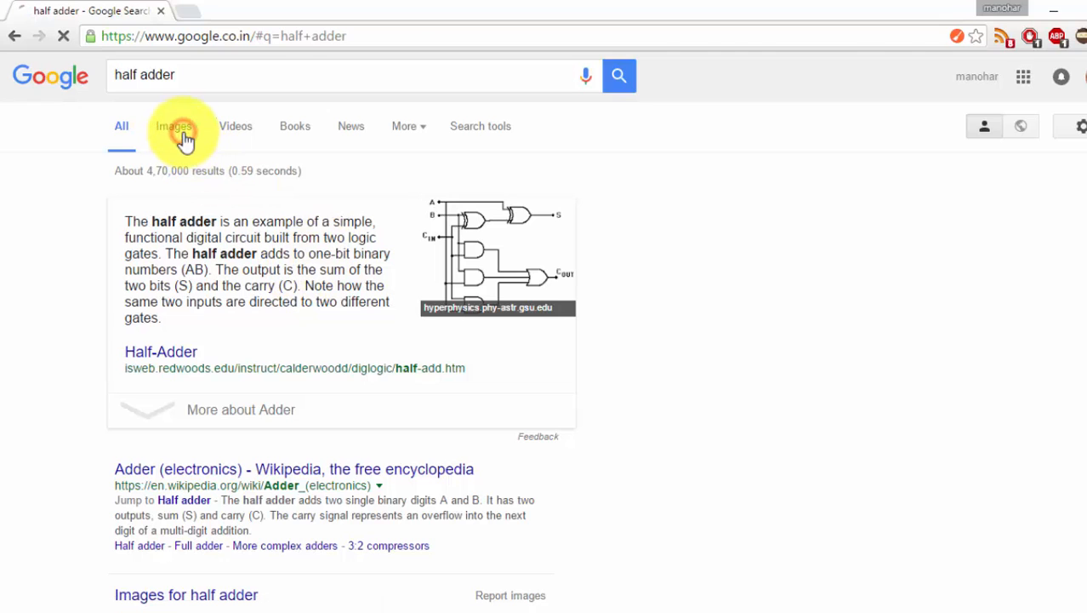
left_click(174, 126)
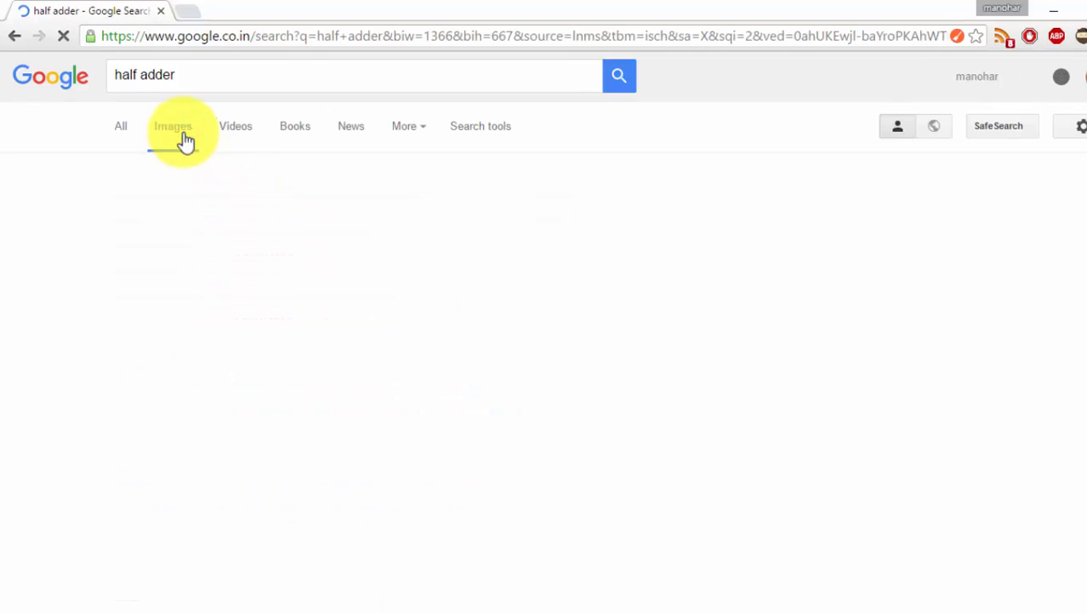
left_click(171, 126)
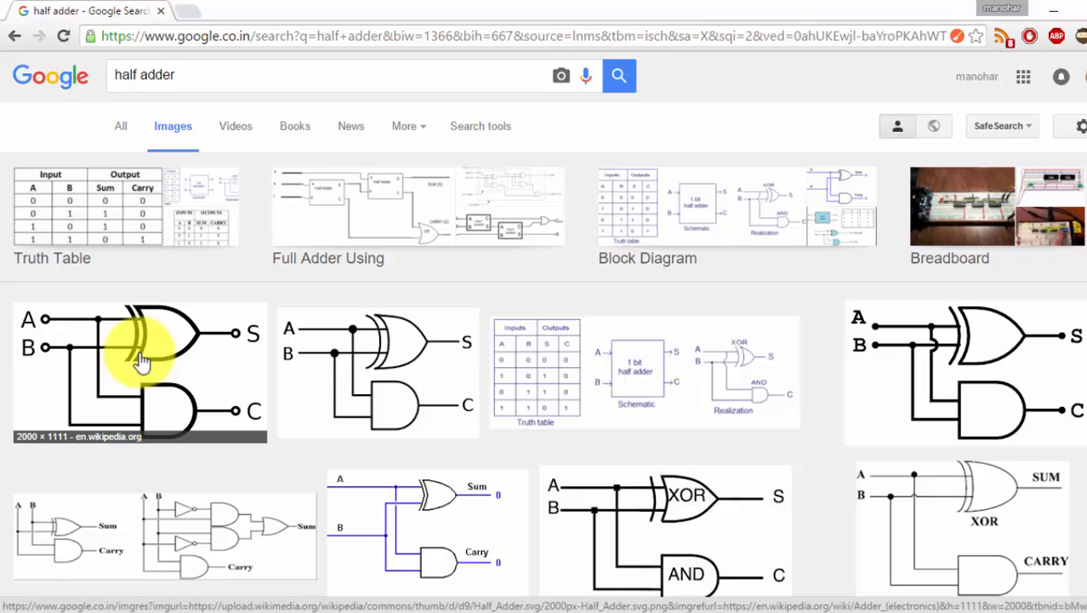
Enlarge the Wikipedia half adder XOR/AND gate diagram.
left_click(140, 371)
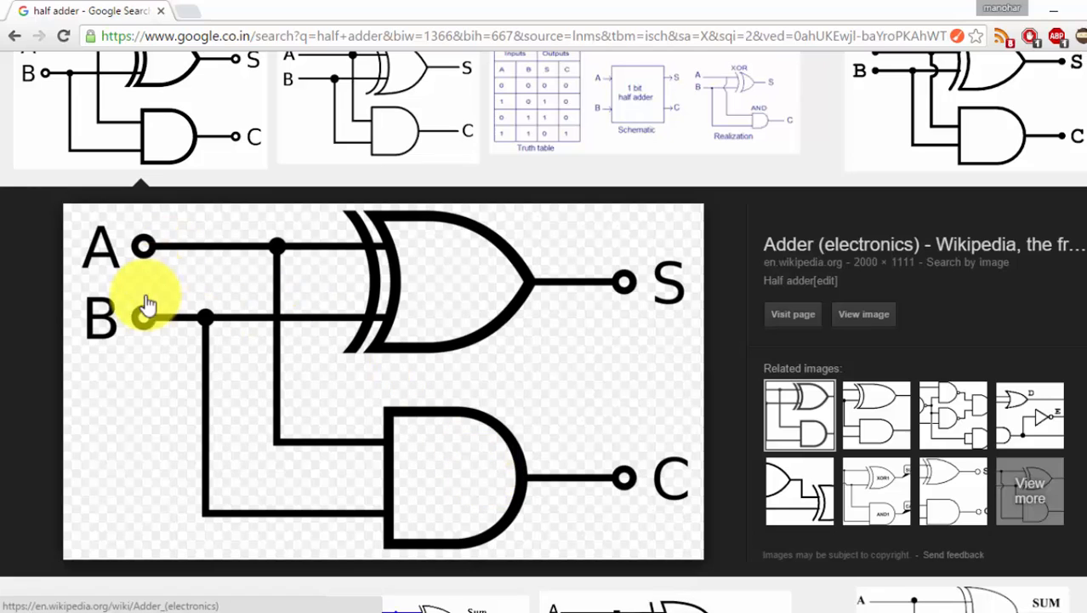
mouse_move(667, 320)
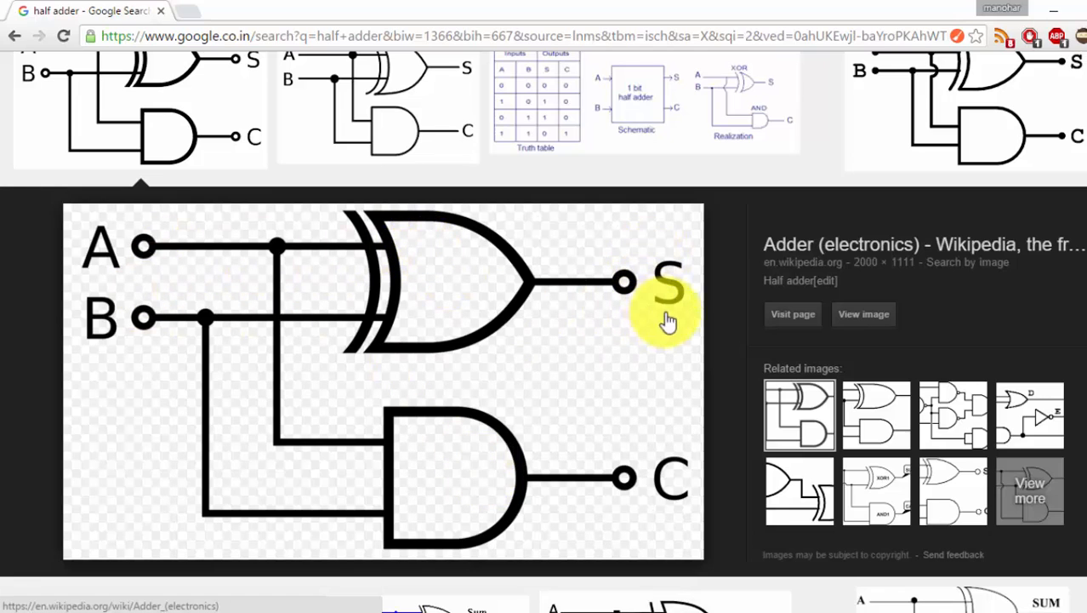
mouse_move(190, 303)
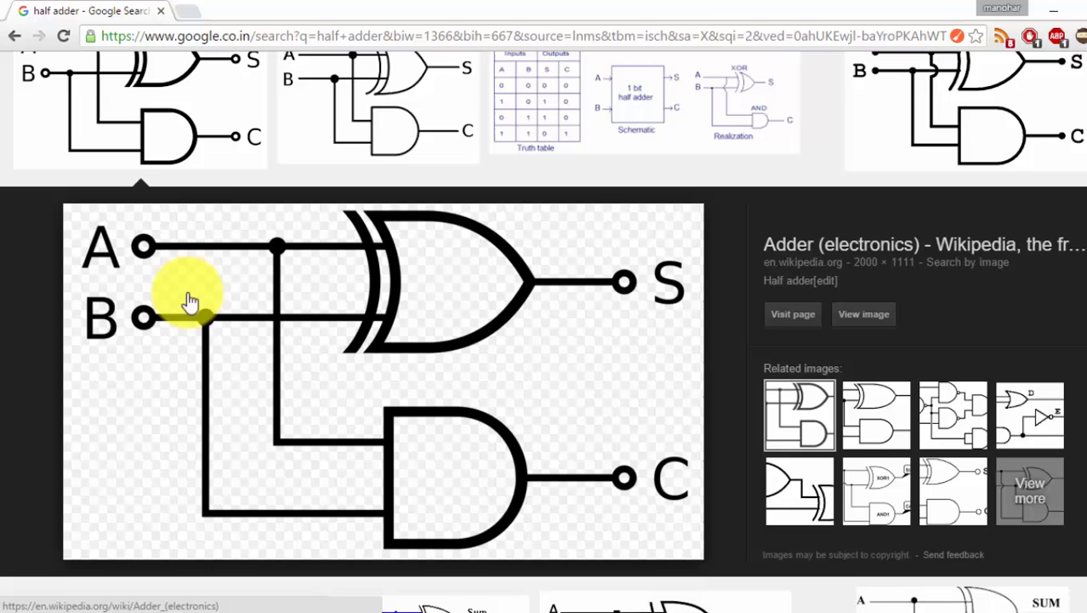
mouse_move(541, 528)
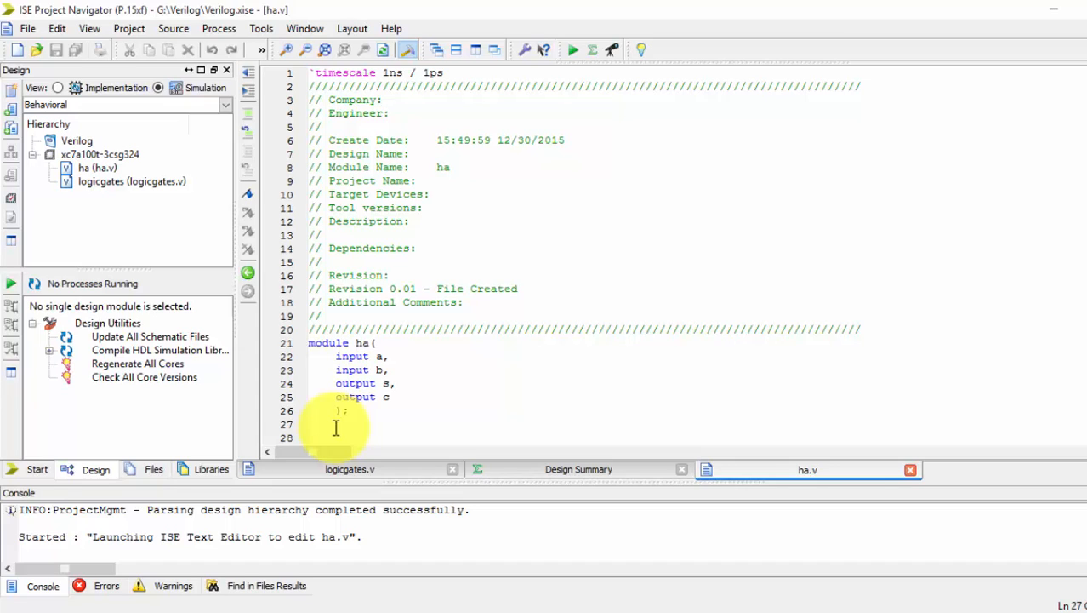
Declare wire s,c; below the port list in ha.v.
left_click(309, 424)
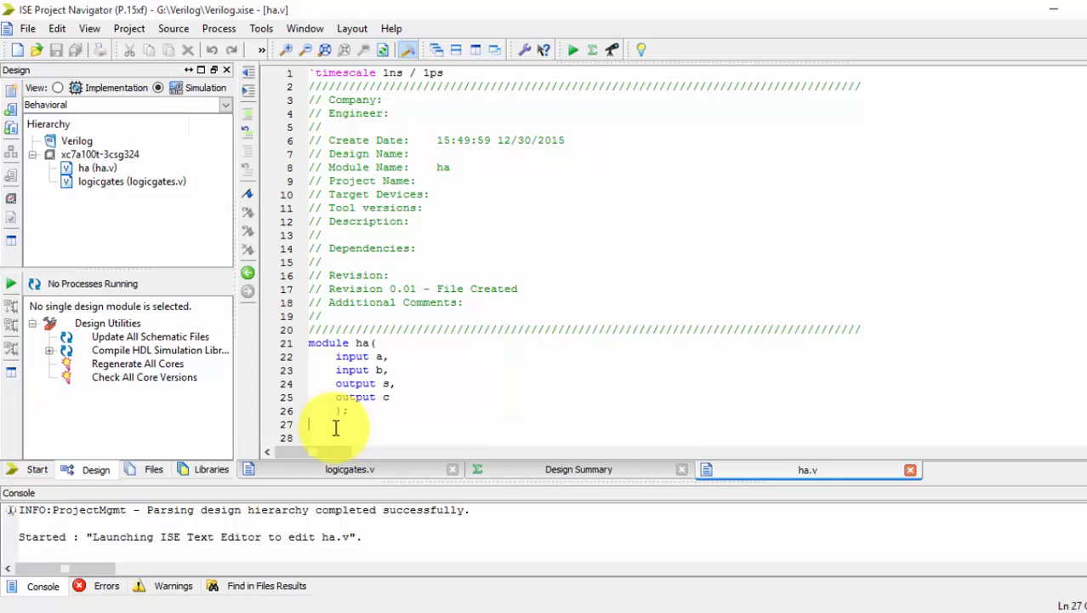
type("wire")
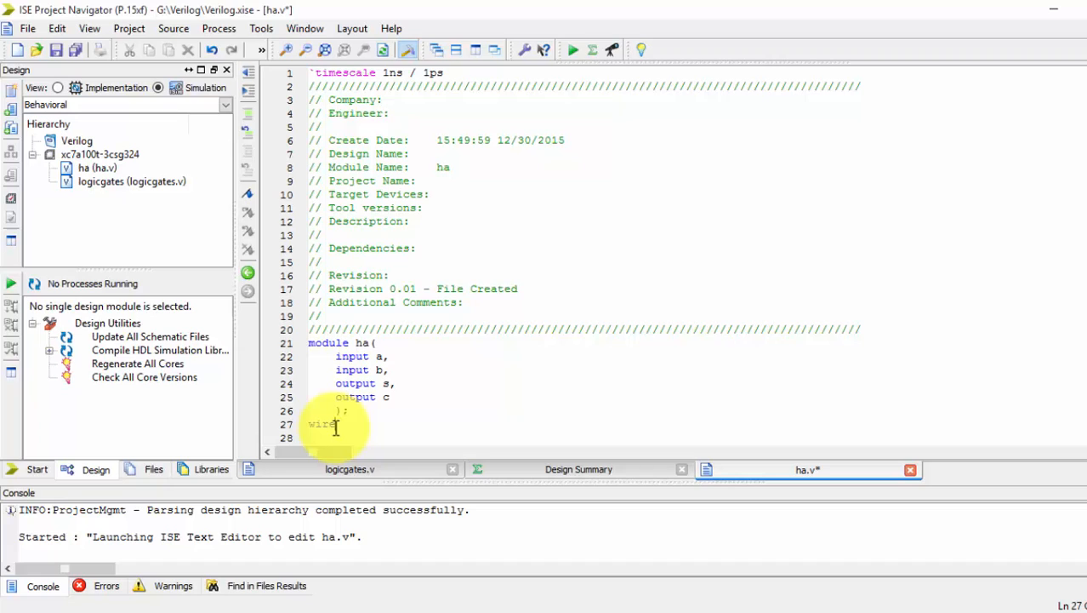
type("s,s")
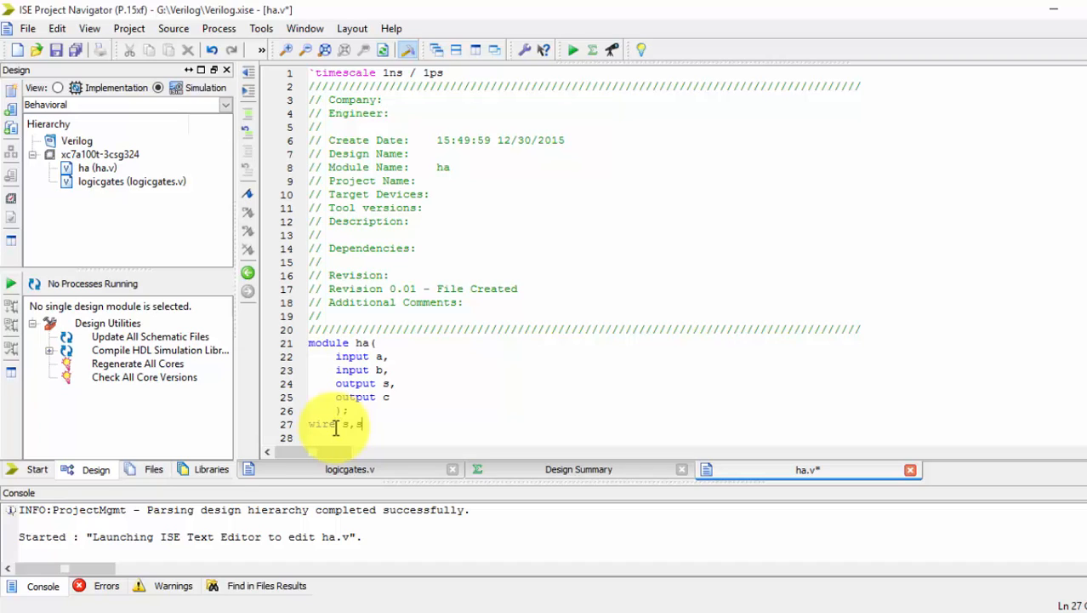
type("c;")
left_click(587, 437)
type("xor(")
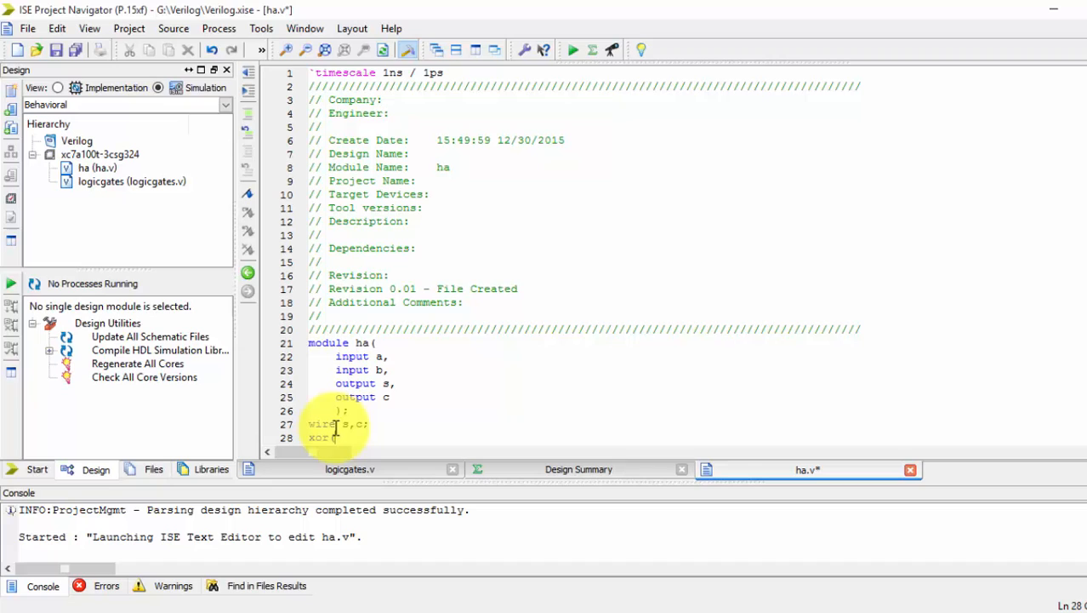
Add the gate instance xor(s,a,b); computing the sum.
type("s,")
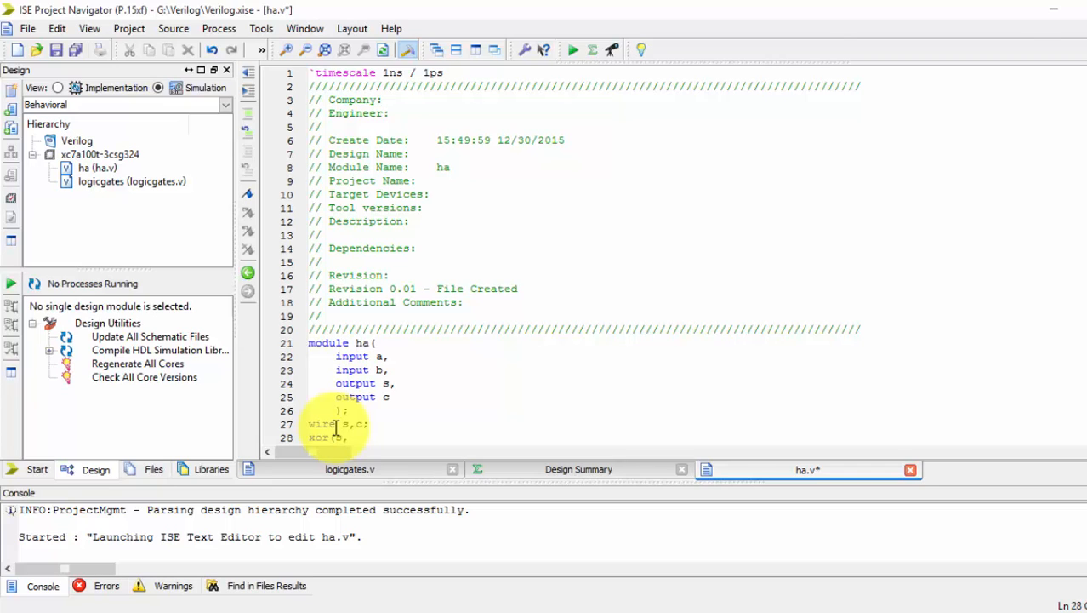
type("a,")
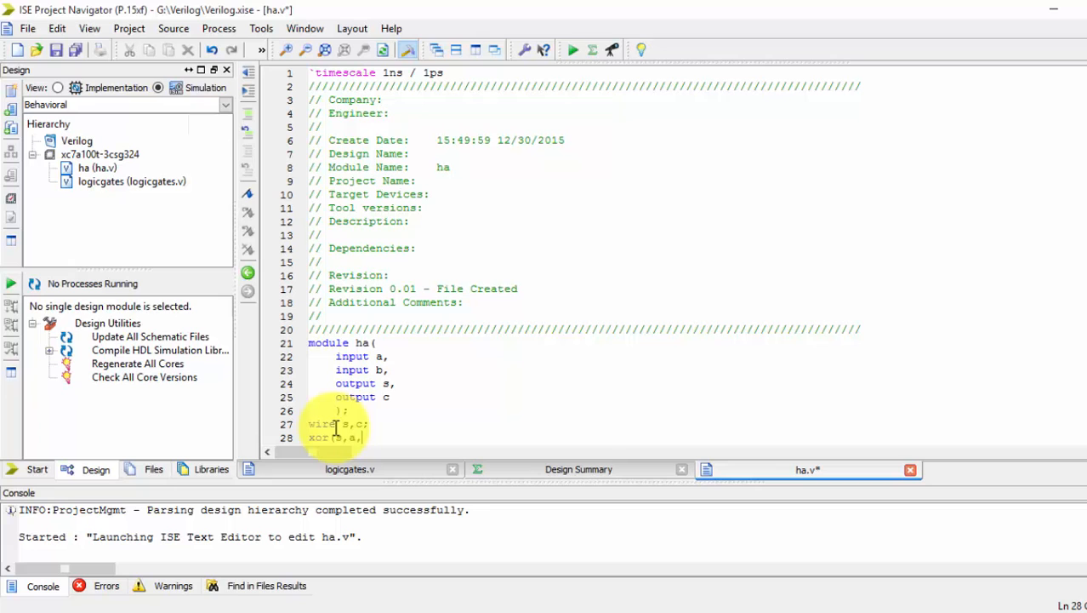
type("b))")
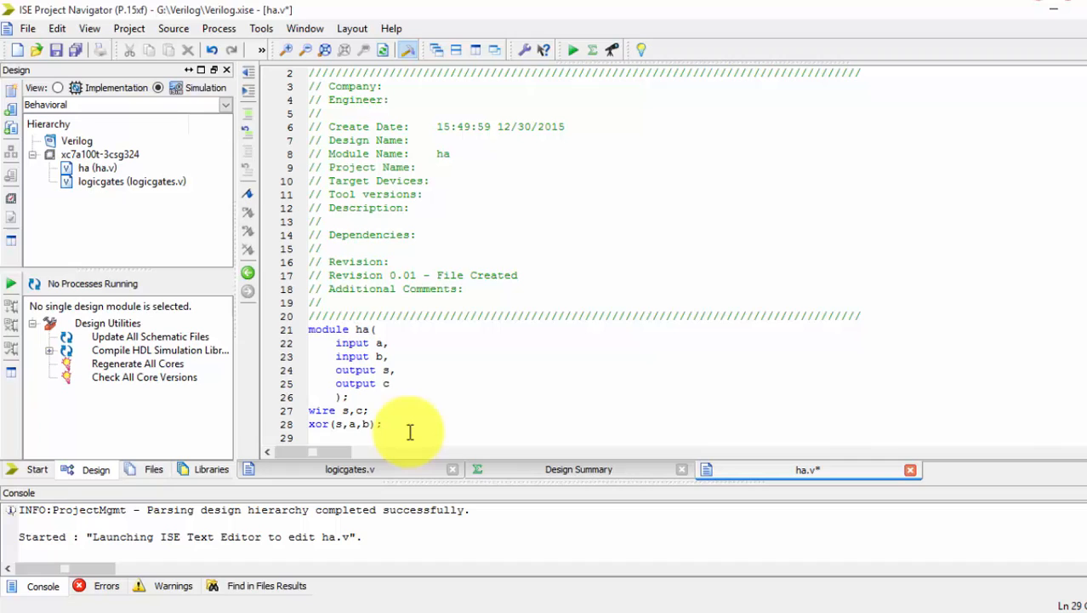
Add the gate instance and(c,a,b); for the carry and select ha.v for simulation.
type("and")
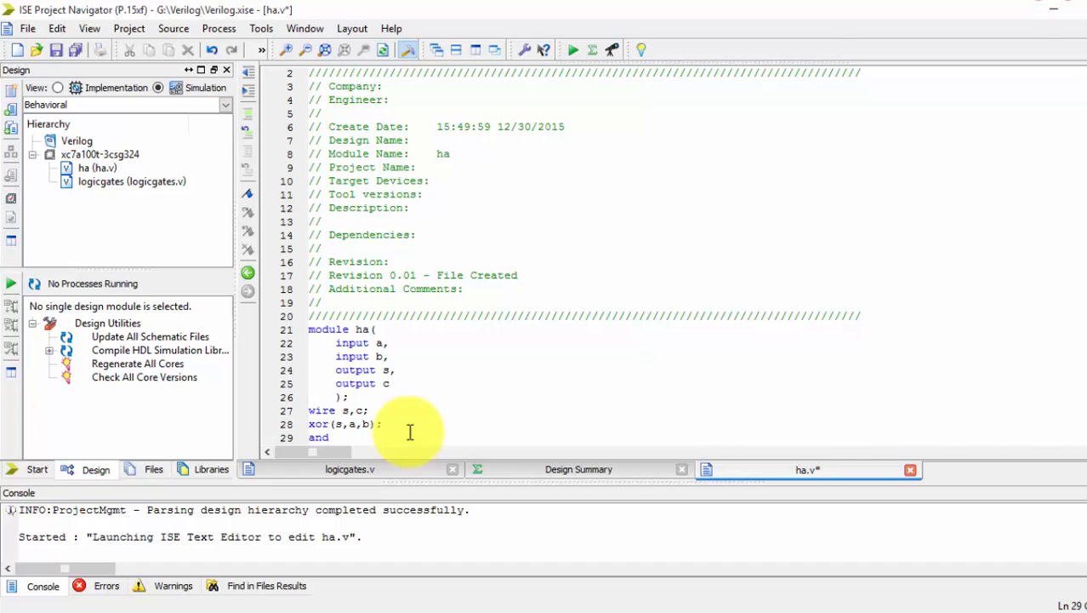
type("(")
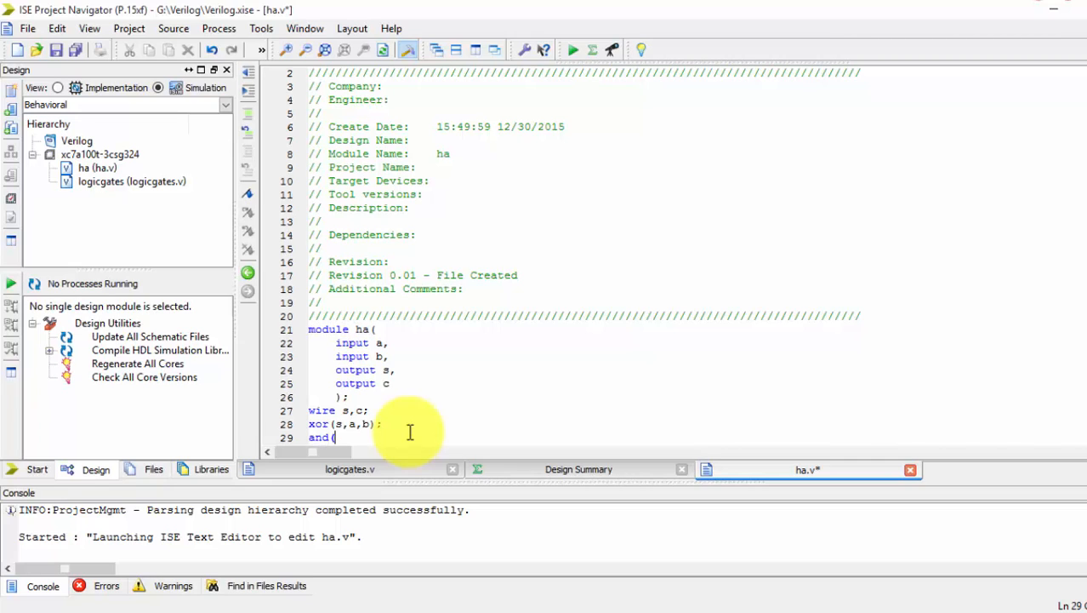
type("c,")
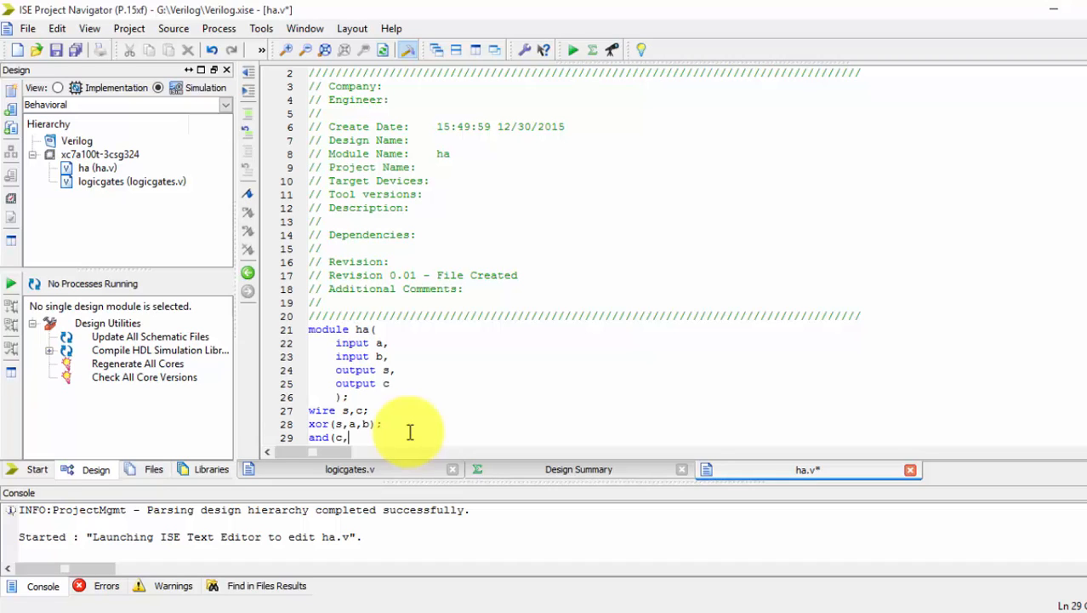
type("a")
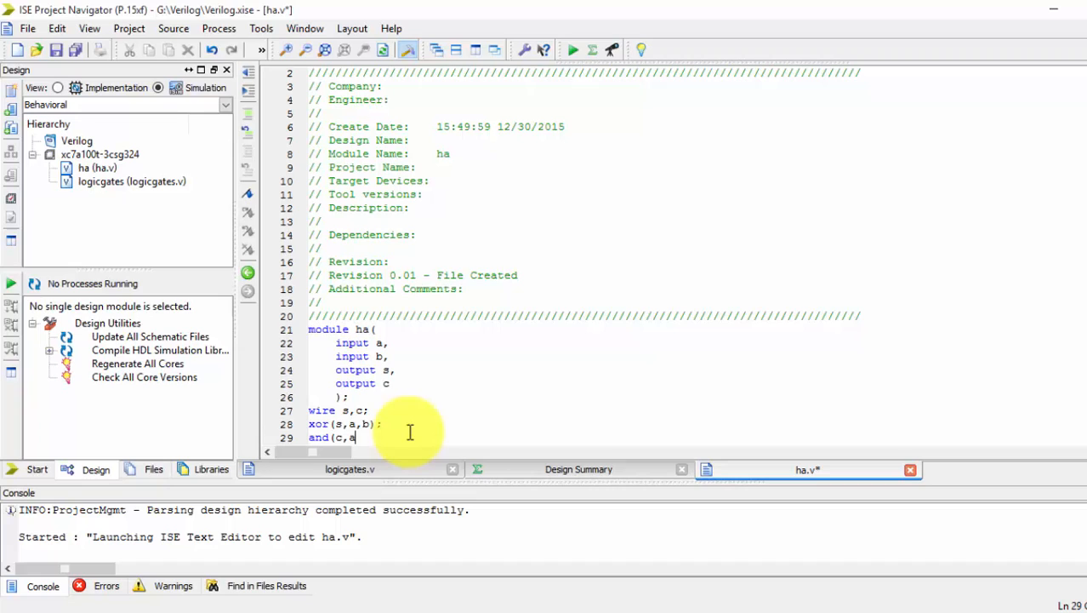
type(",b);")
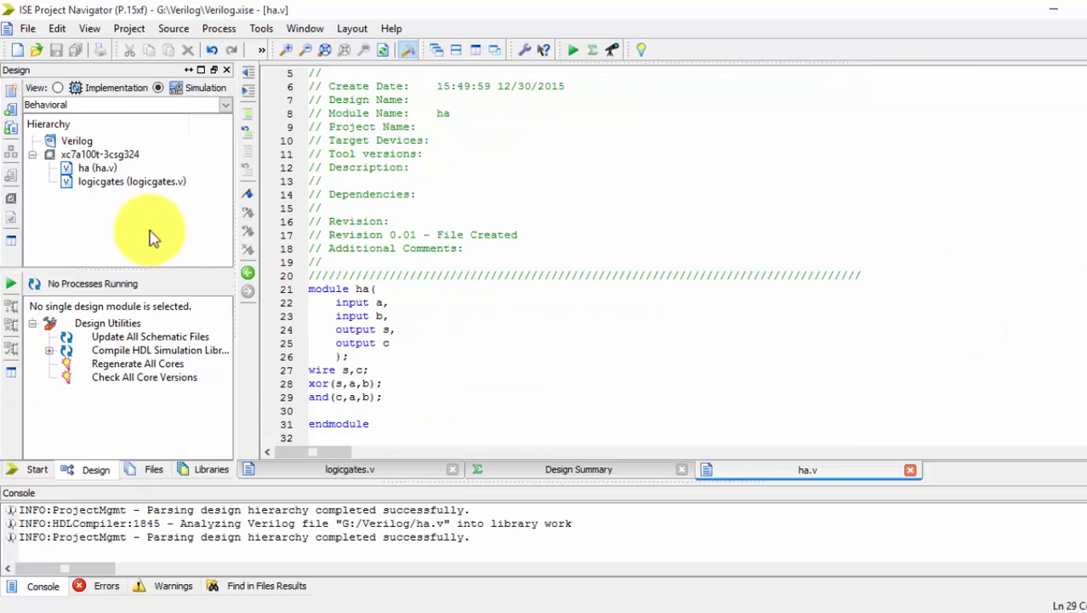
left_click(95, 167)
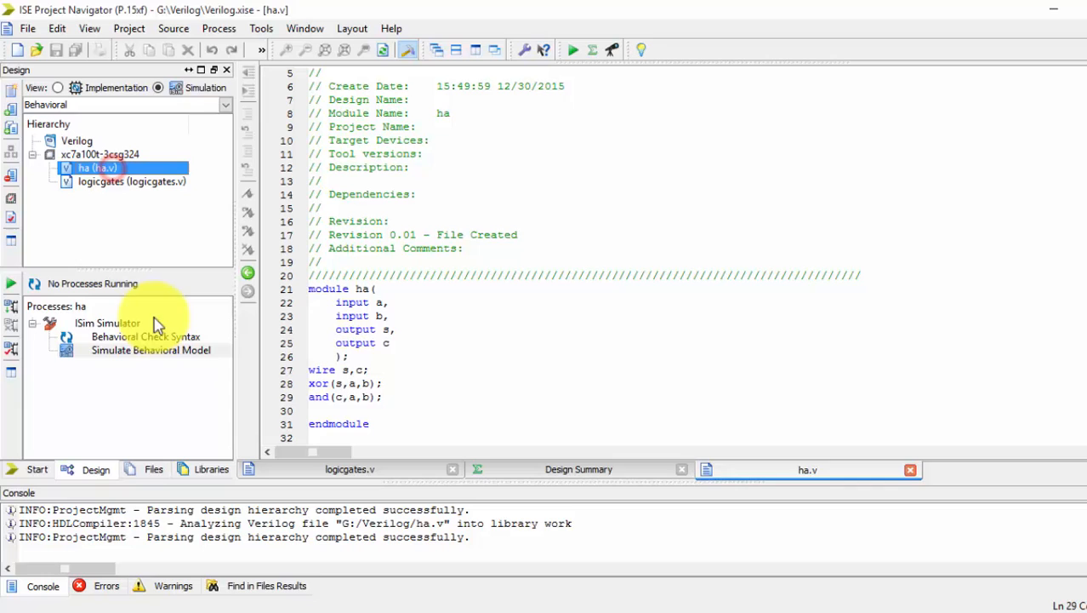
Run Behavioral Check Syntax on ha and launch Simulate Behavioral Model in ISim.
double_click(129, 337)
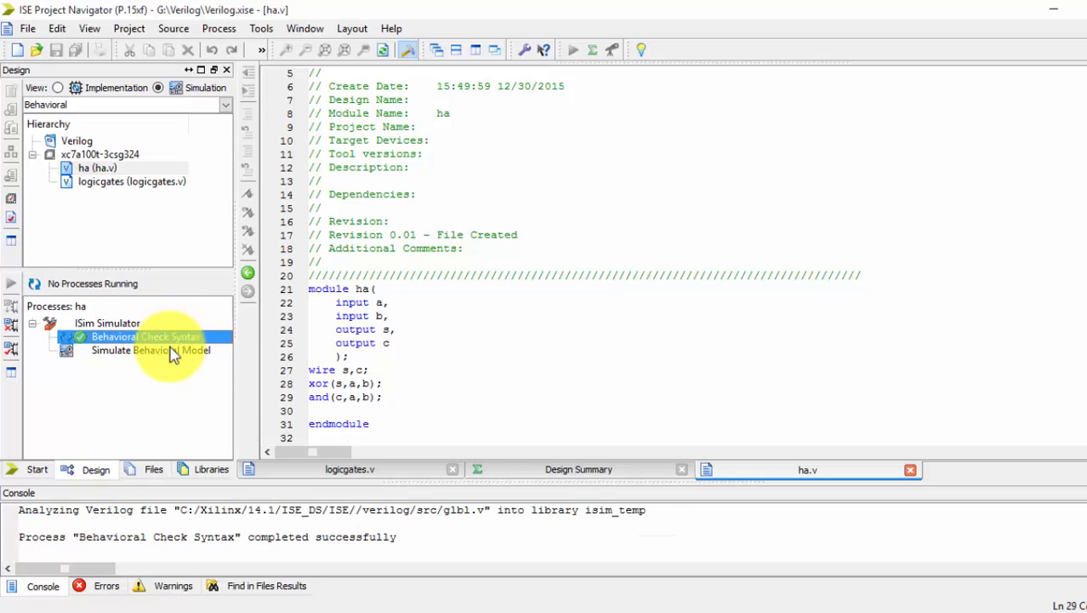
double_click(150, 350)
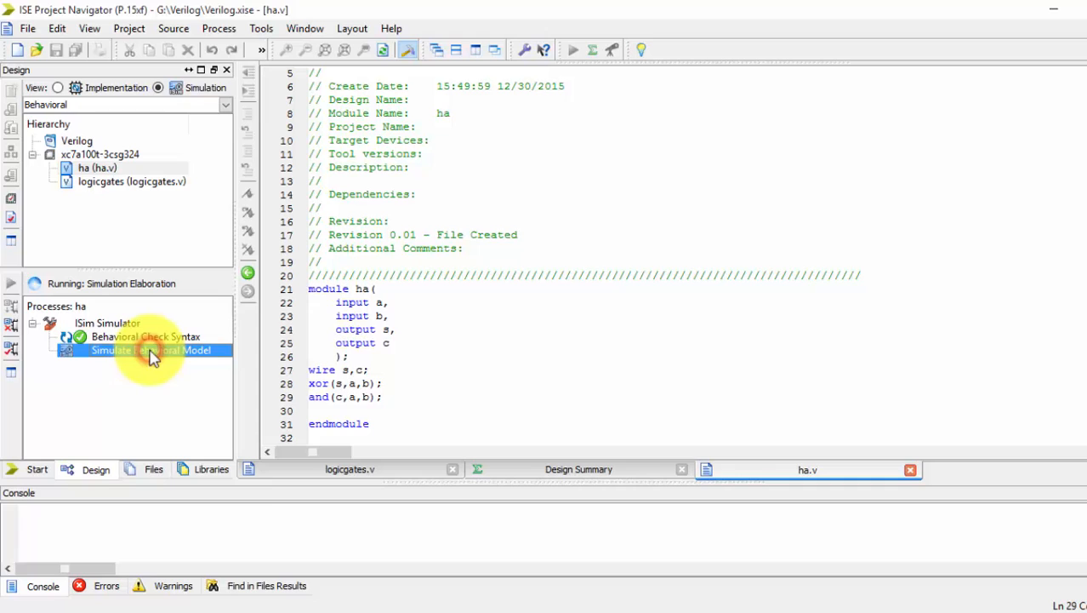
double_click(143, 351)
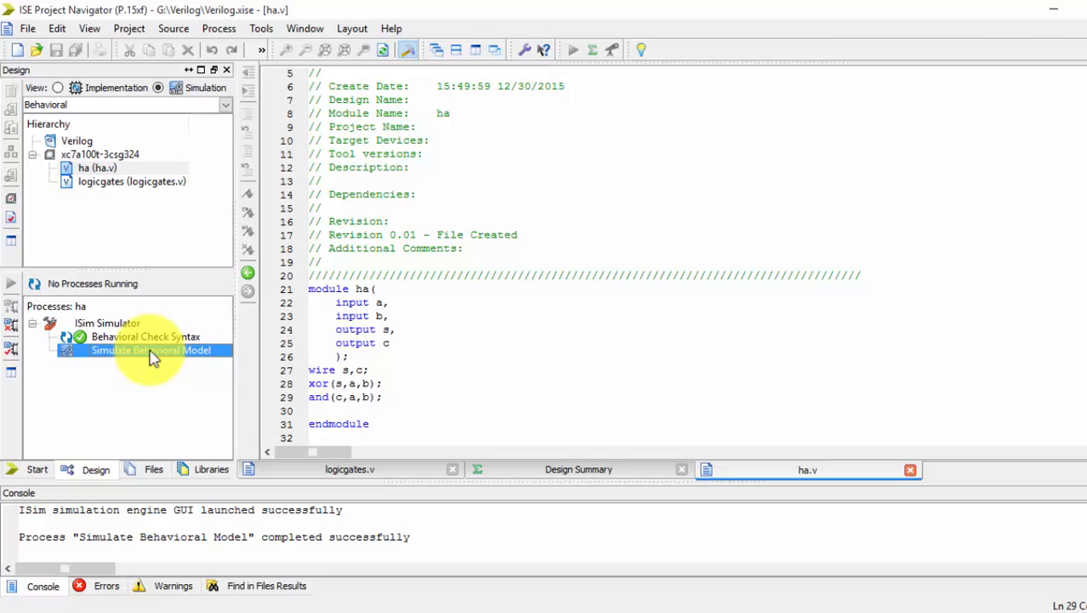
double_click(139, 350)
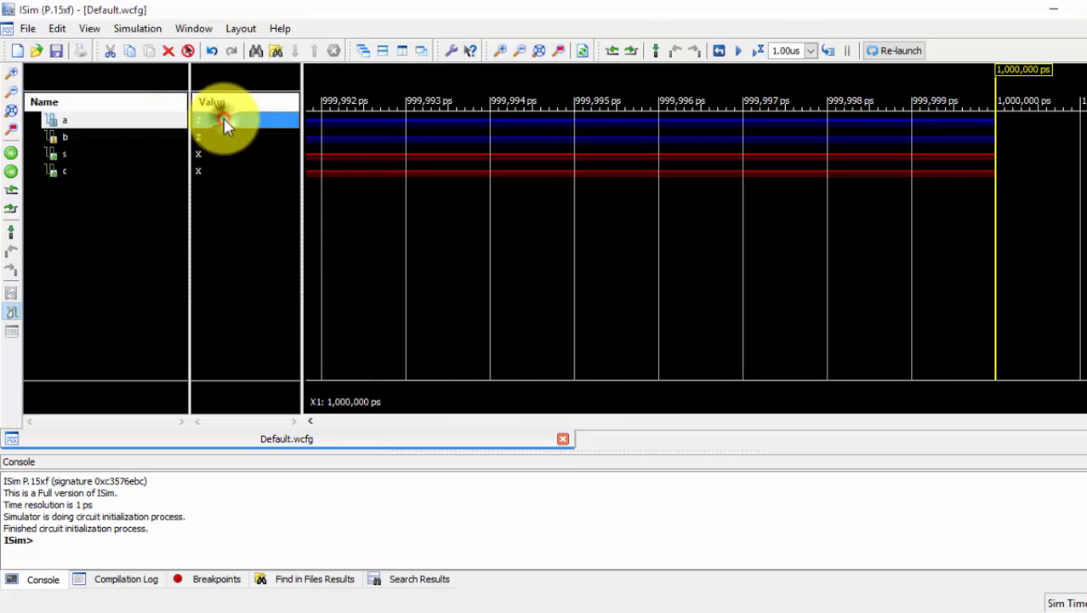
right_click(221, 119)
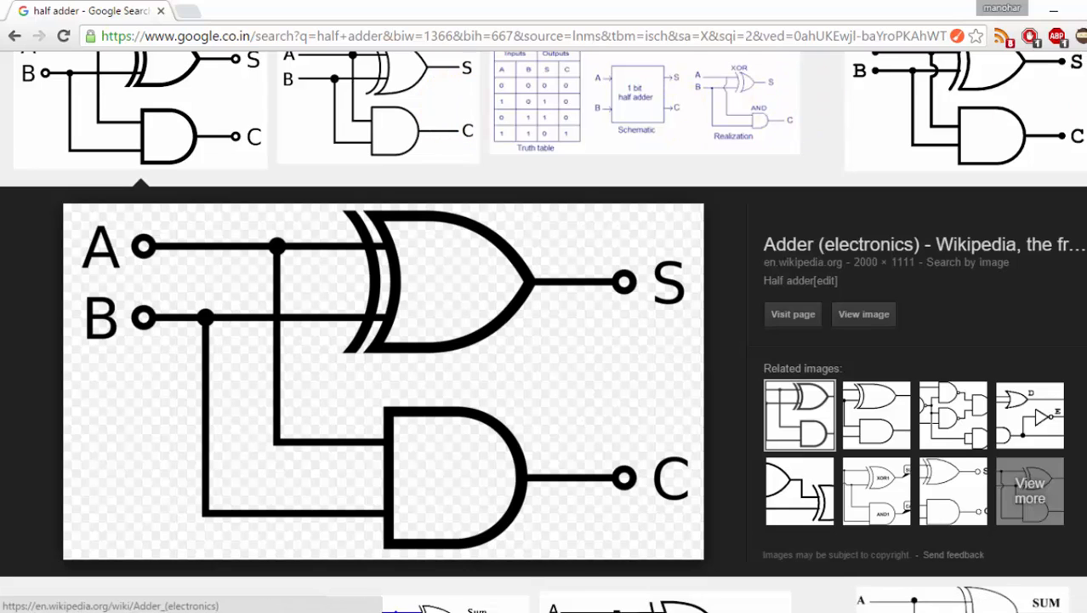
Scroll the image results to the half adder truth table.
scroll("down", 3)
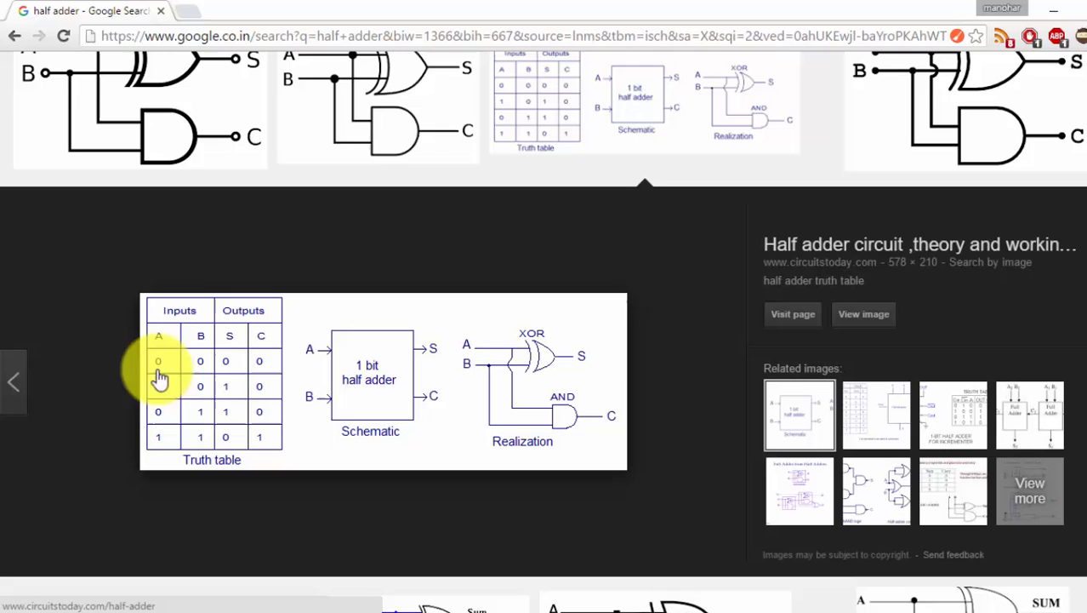
mouse_move(156, 395)
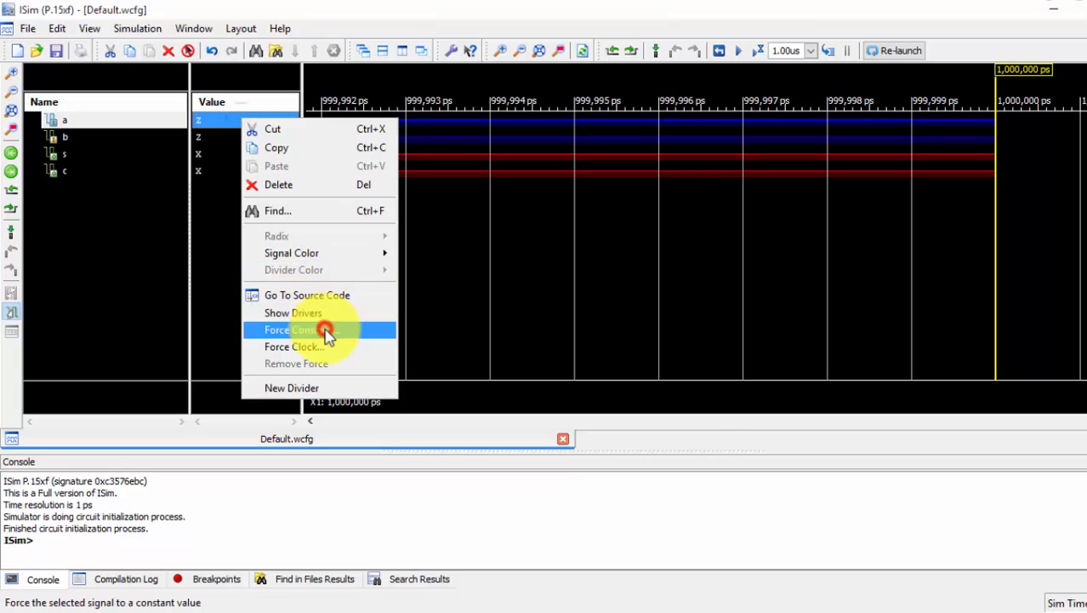
Force constants a=0 and b=0 and Run All, giving s=0 and c=0.
left_click(306, 330)
type("0")
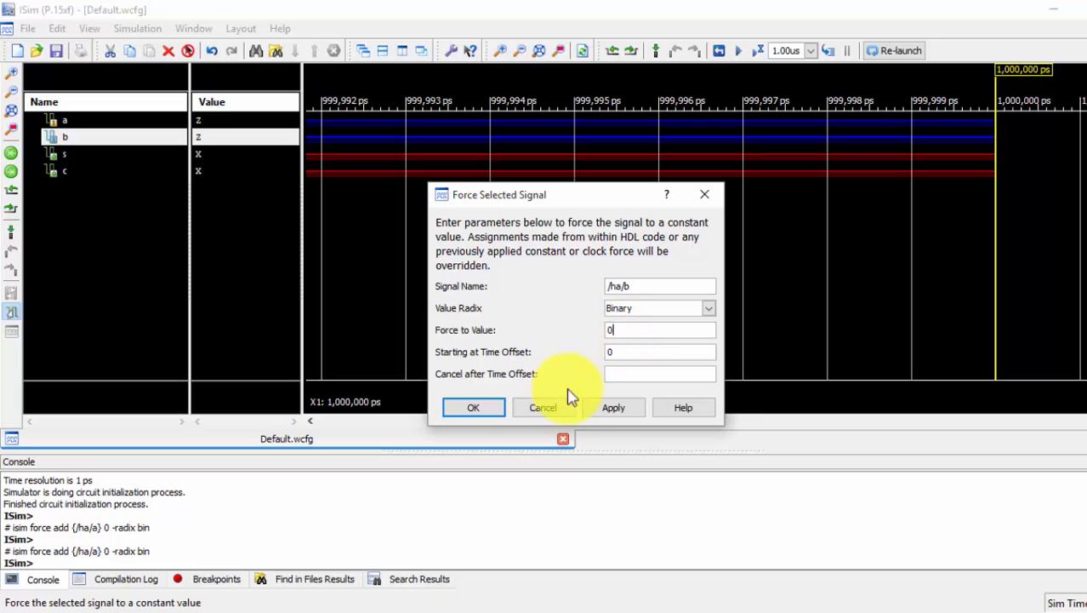
left_click(473, 407)
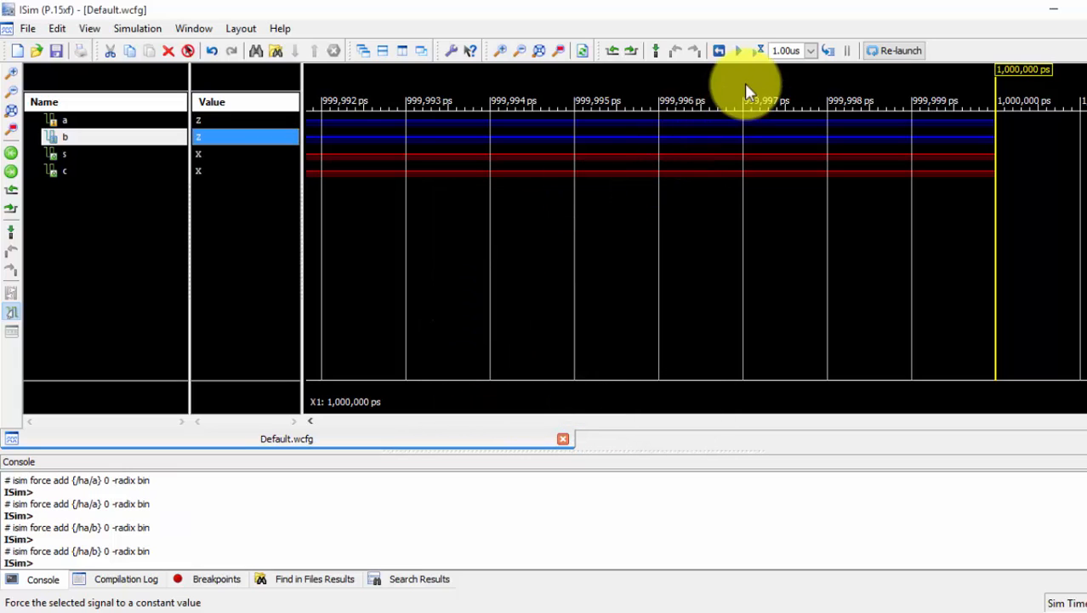
left_click(719, 51)
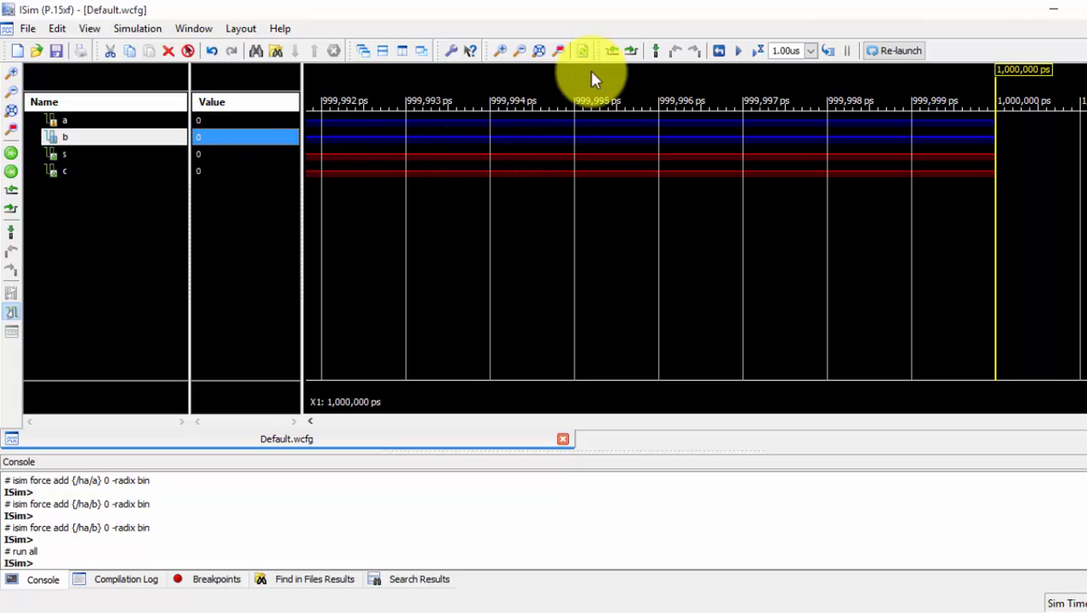
mouse_move(655, 52)
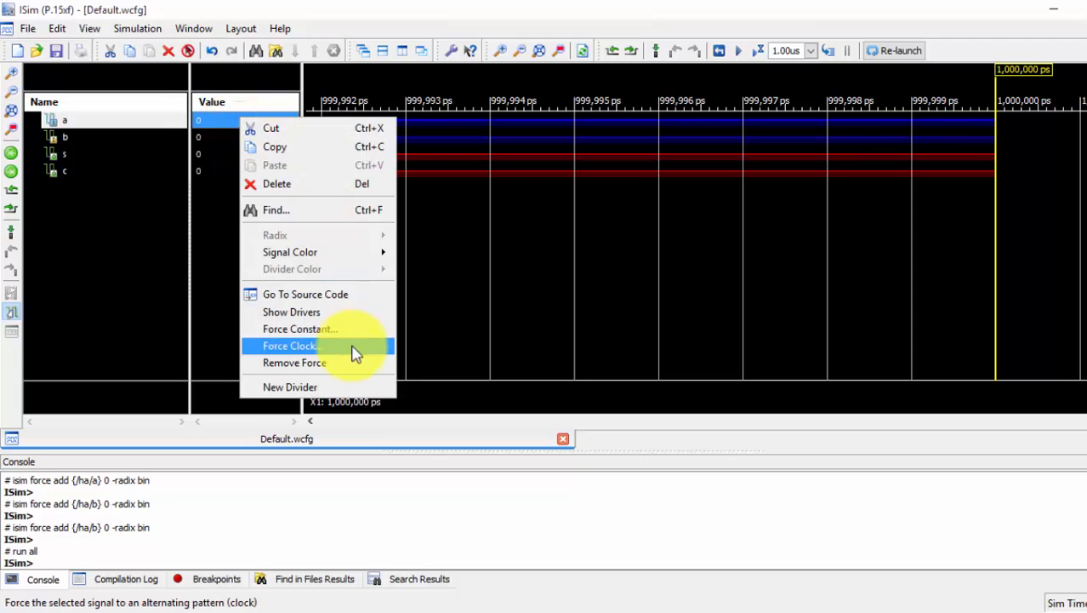
Force b to constant 1 and rerun, giving s=1 and c=0.
left_click(300, 329)
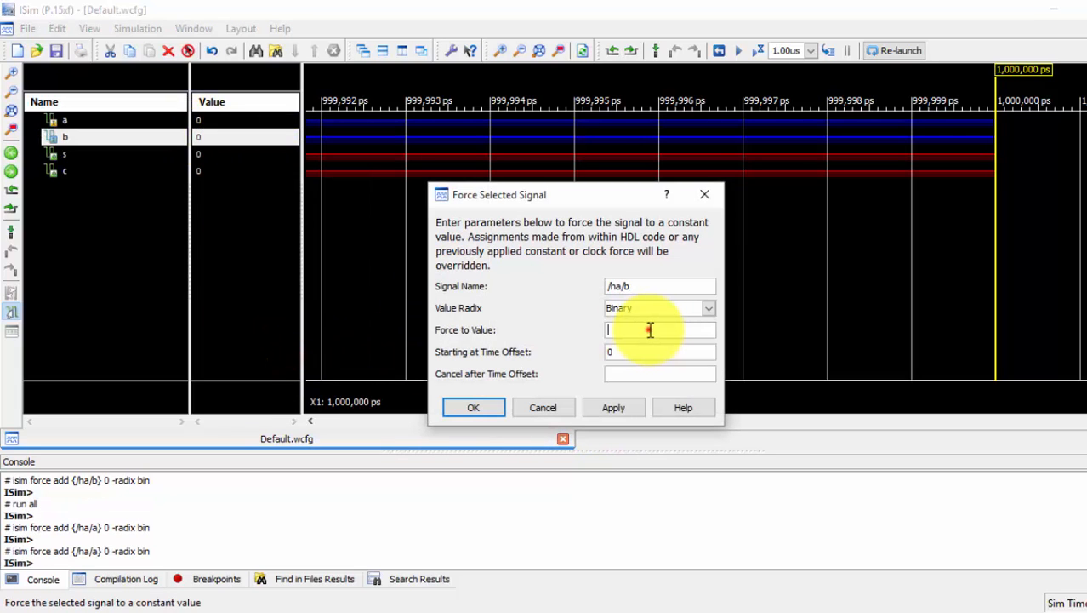
type("1")
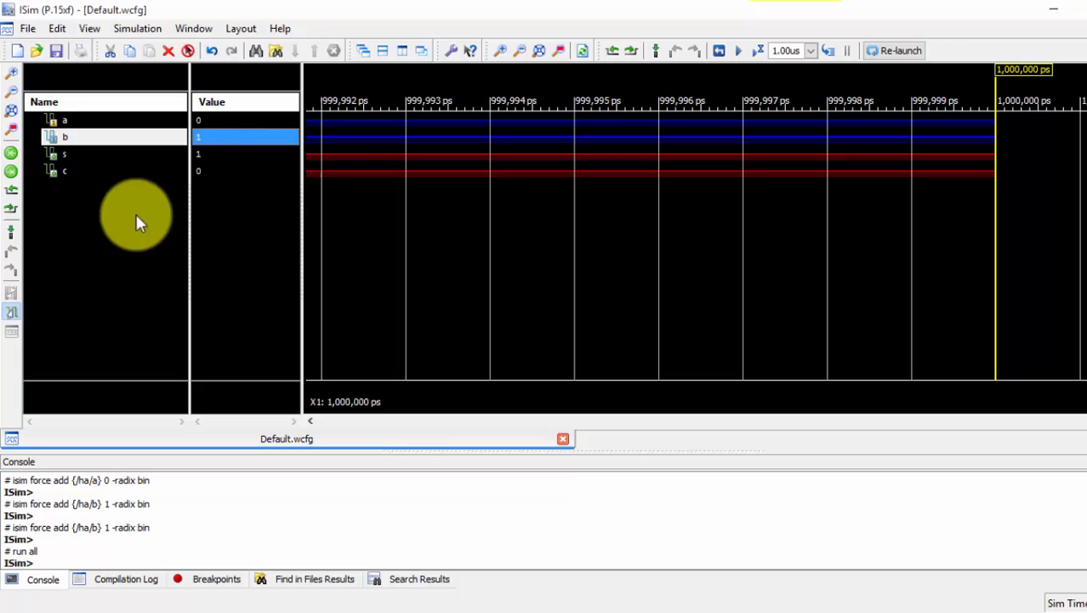
mouse_move(902, 122)
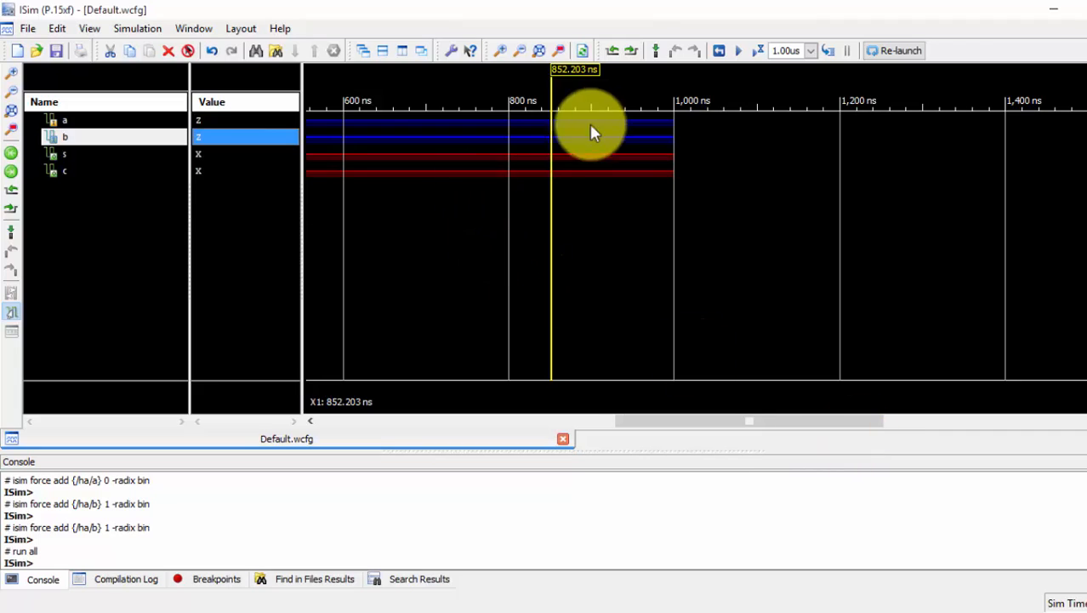
left_click(672, 136)
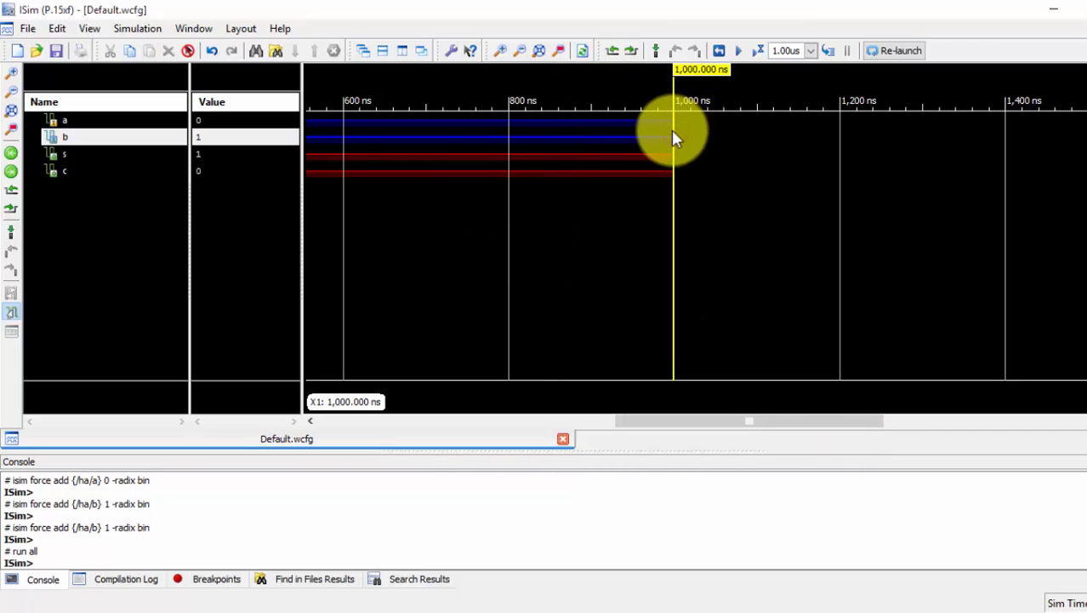
left_click(521, 51)
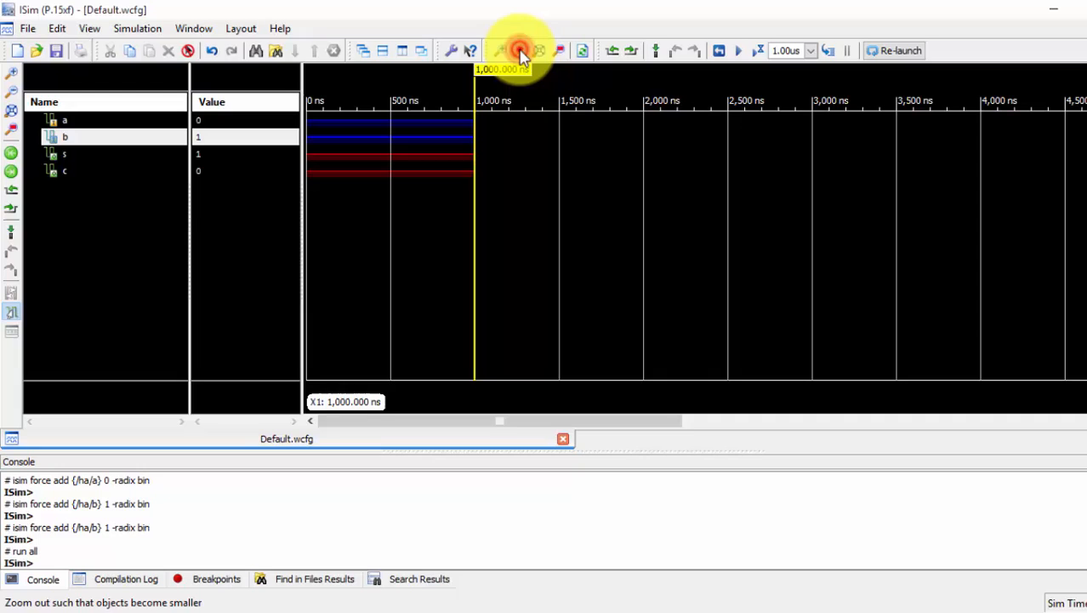
left_click(521, 51)
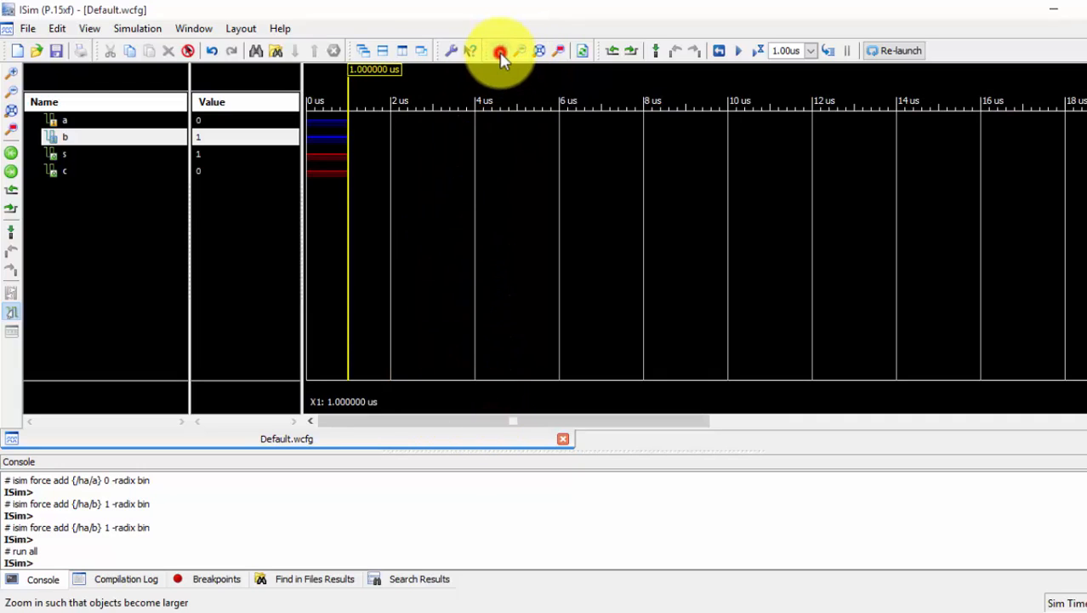
left_click(500, 51)
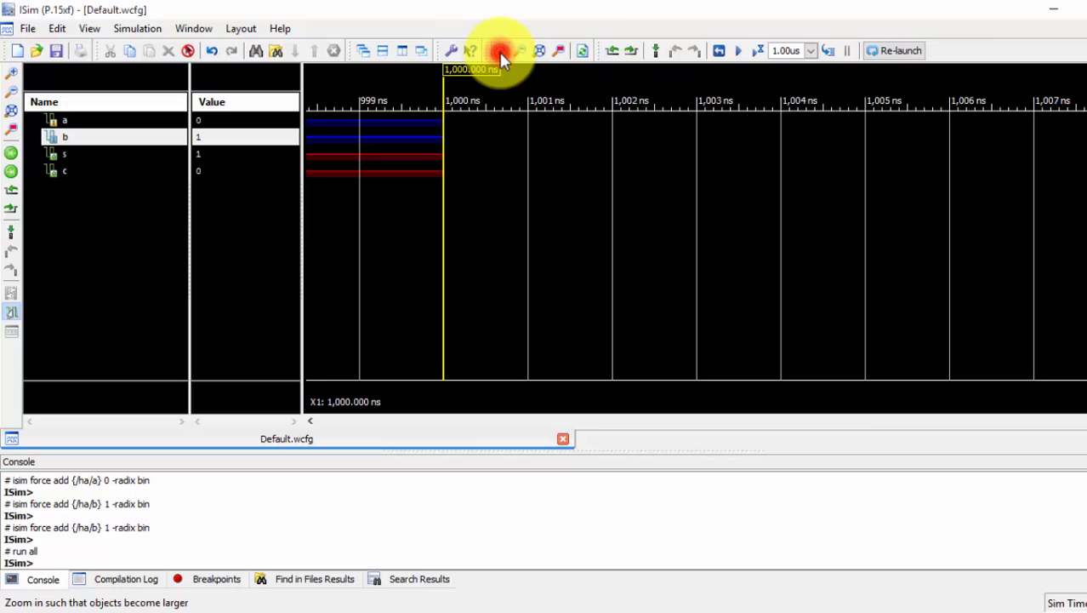
left_click(501, 51)
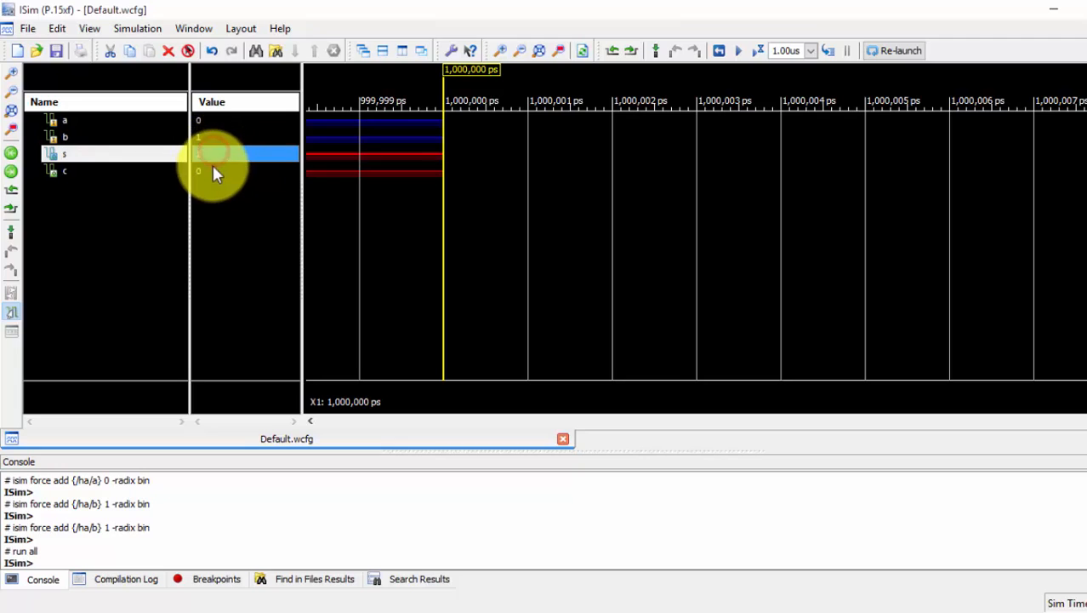
Force signal a to constant 1 and signal b to constant 0 for the a=1, b=0 case.
left_click(65, 170)
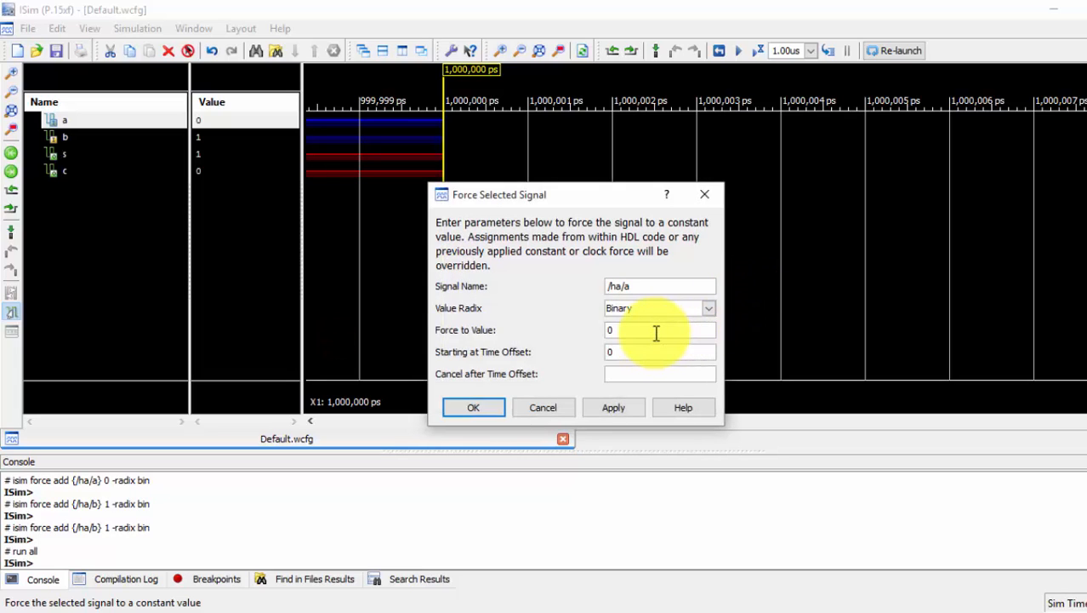
type("1")
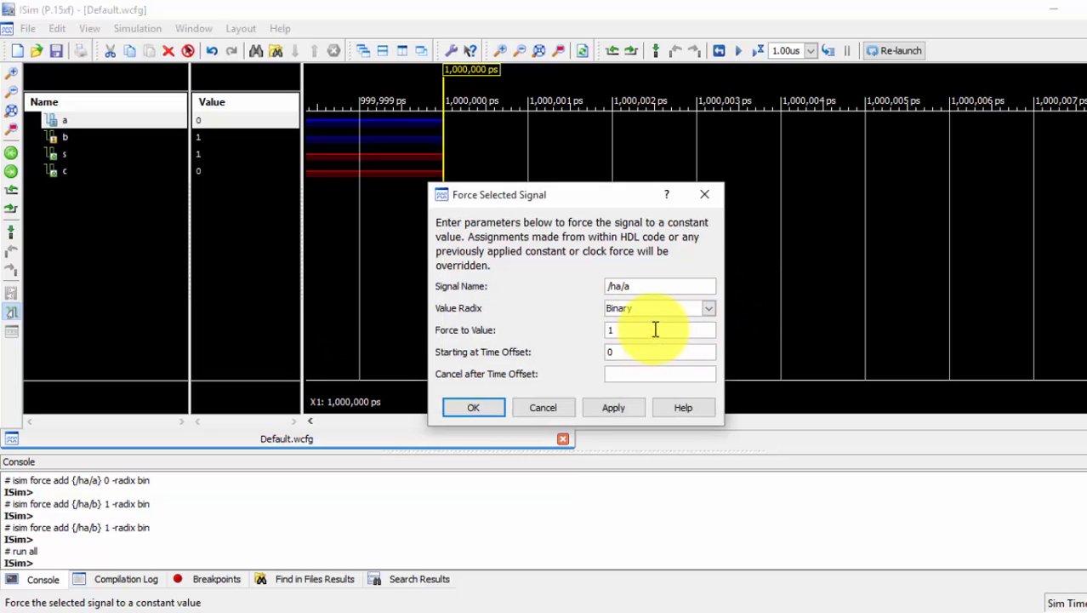
left_click(613, 406)
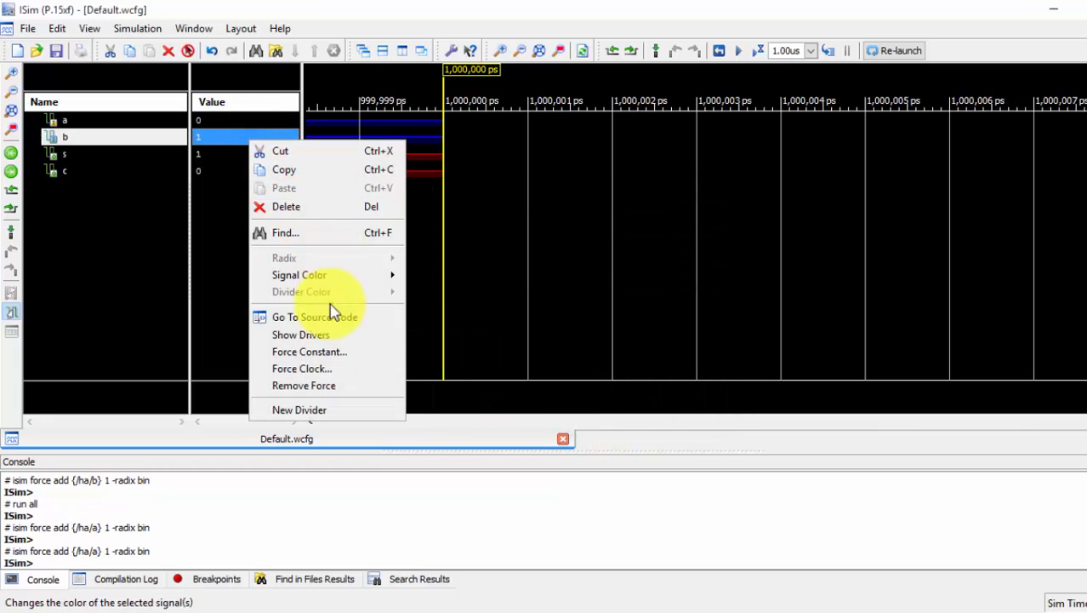
left_click(309, 351)
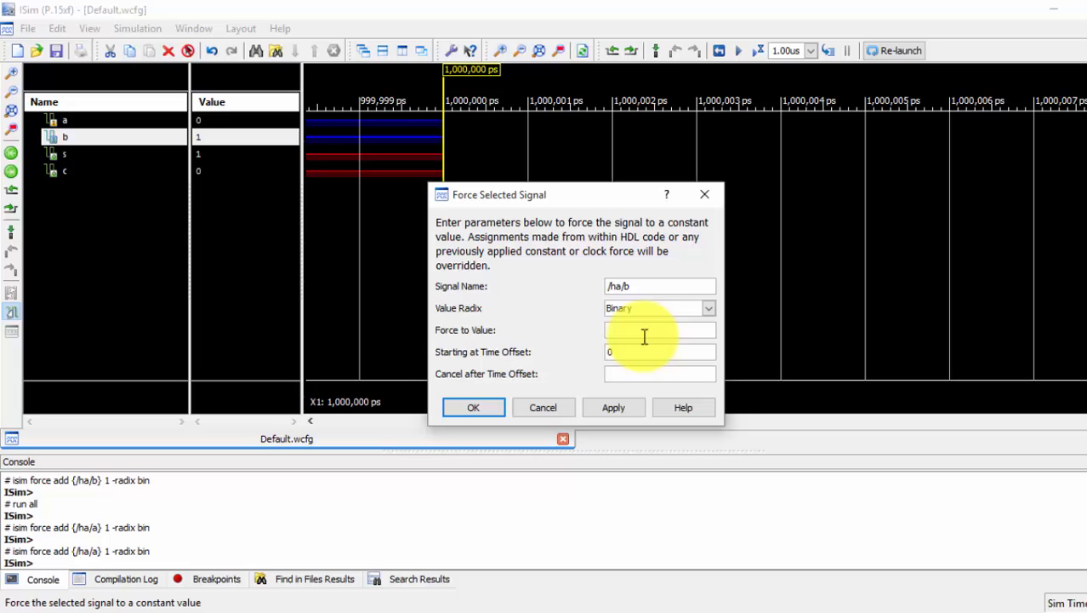
type("0")
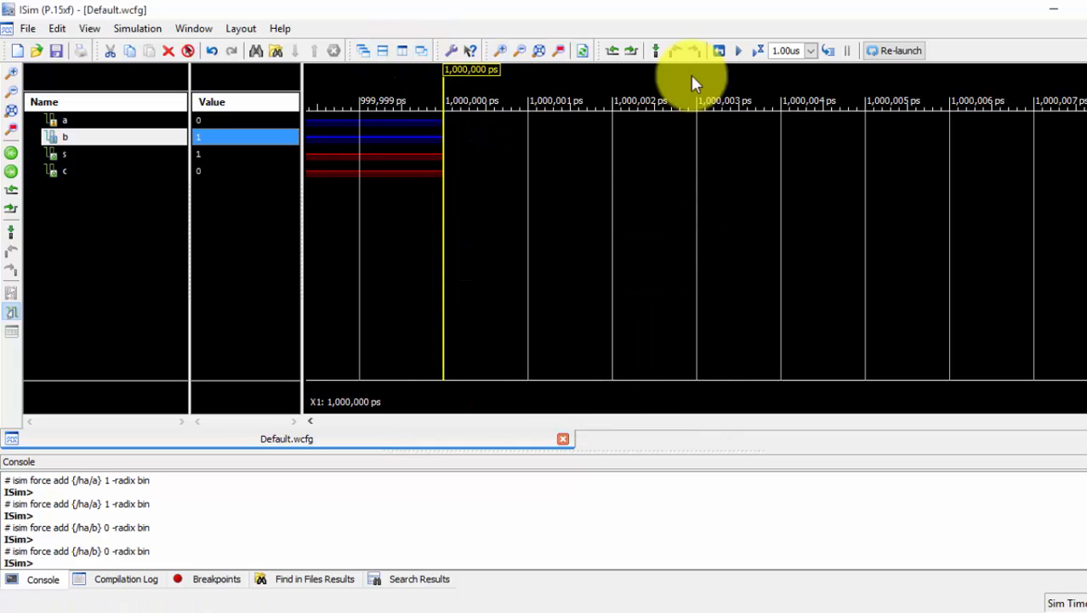
Run the a=1, b=0 case, then force b to 1 and rerun to check the a=1, b=1 outputs.
left_click(739, 51)
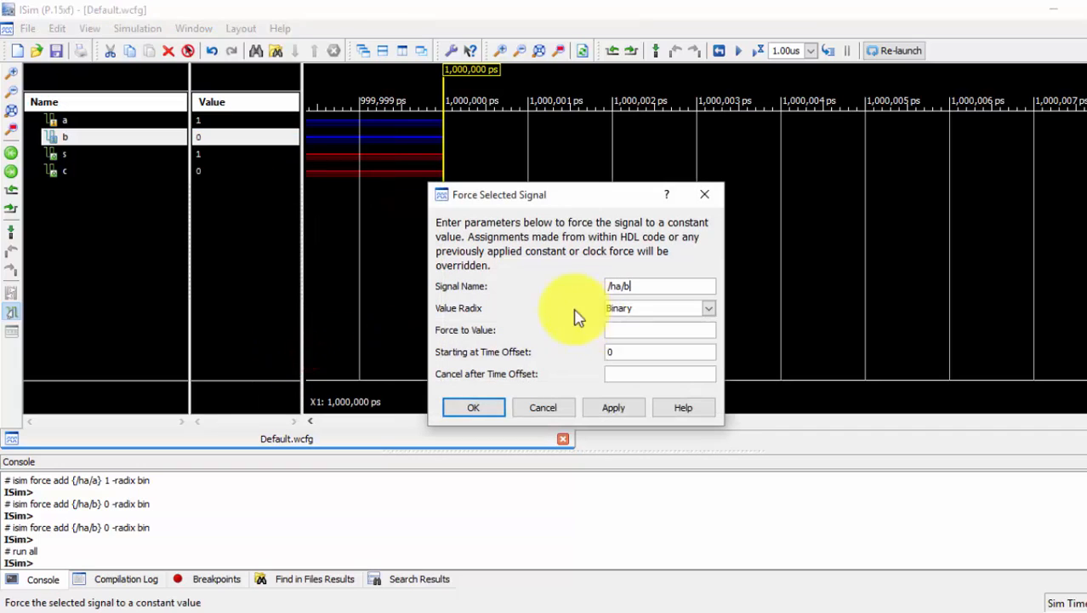
type("1")
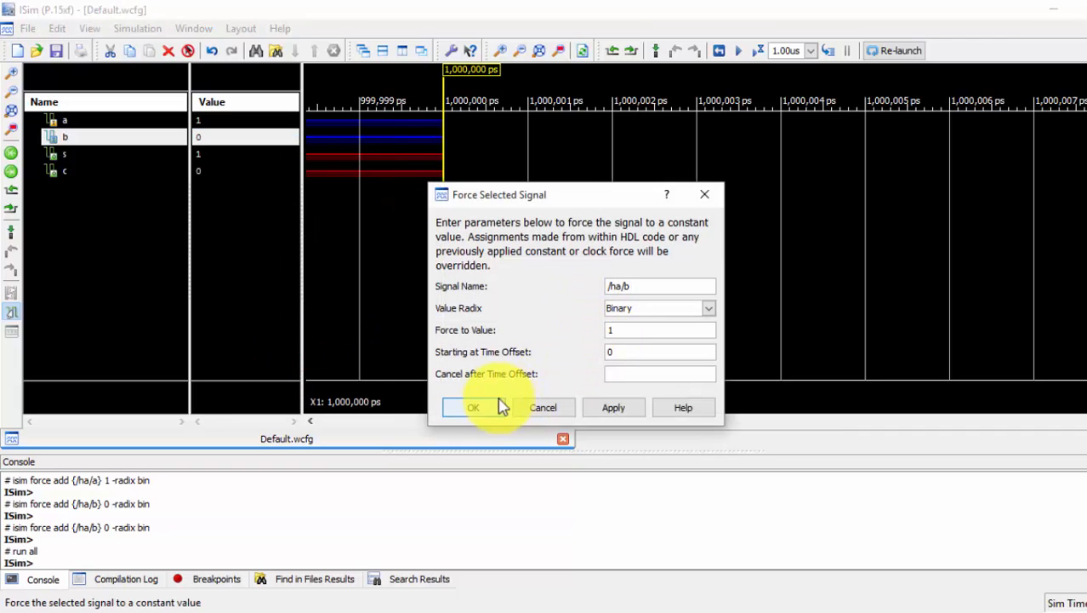
left_click(473, 407)
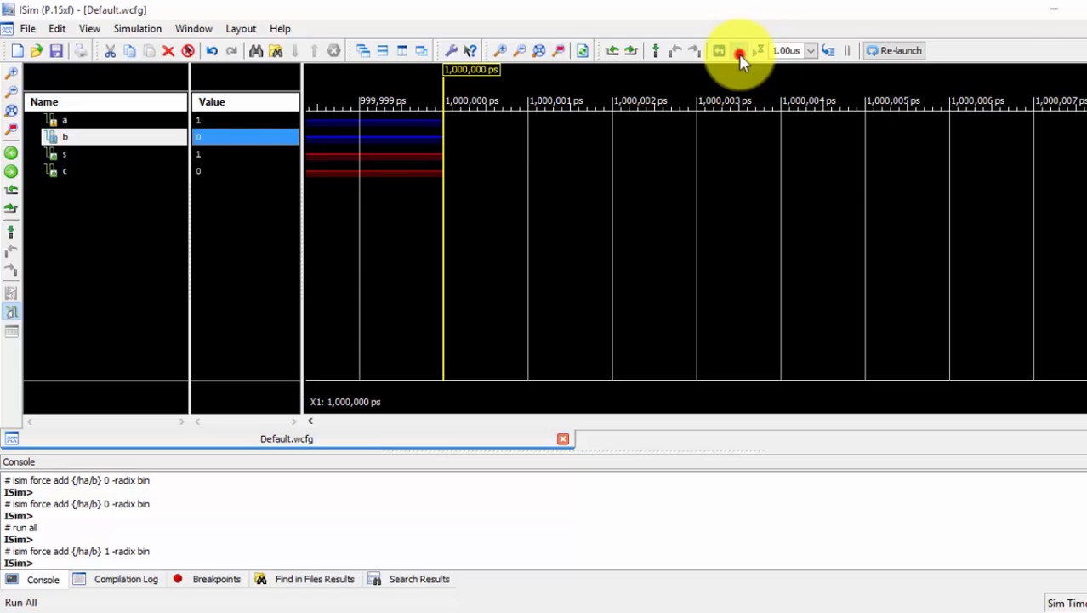
left_click(739, 51)
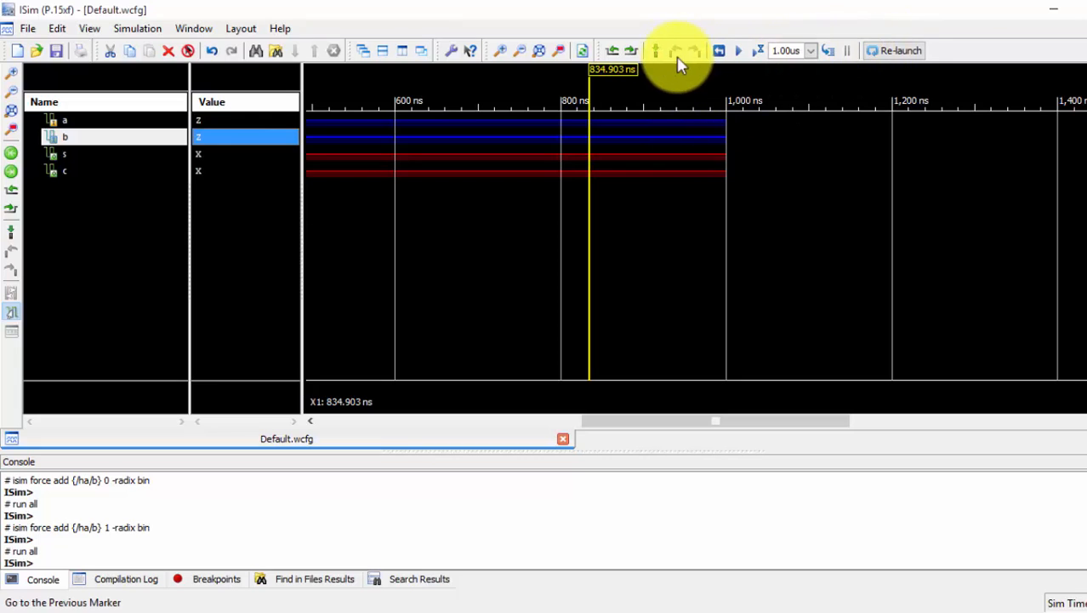
left_click(739, 51)
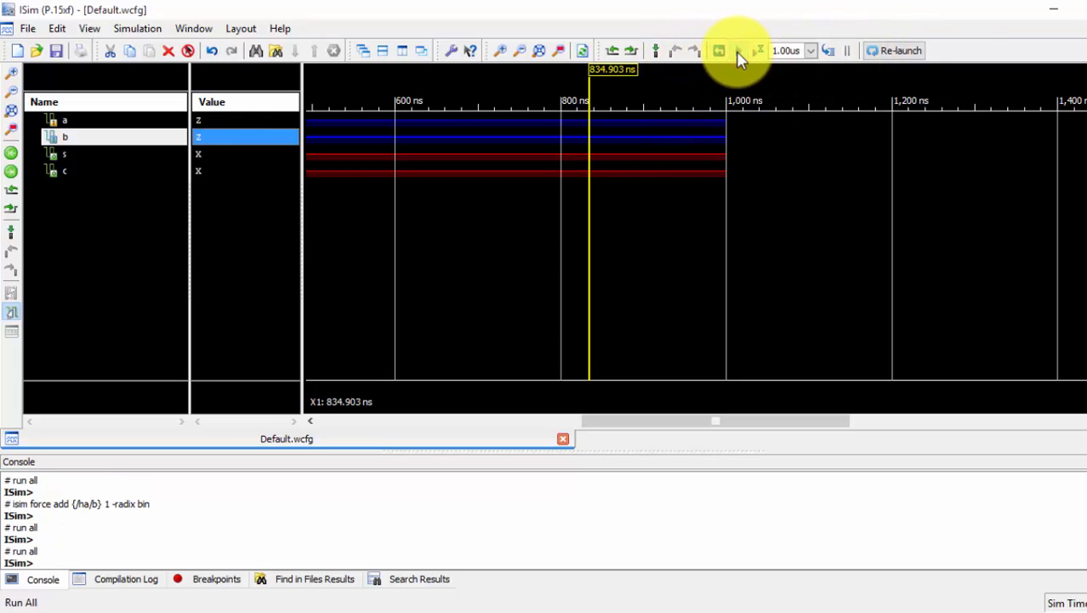